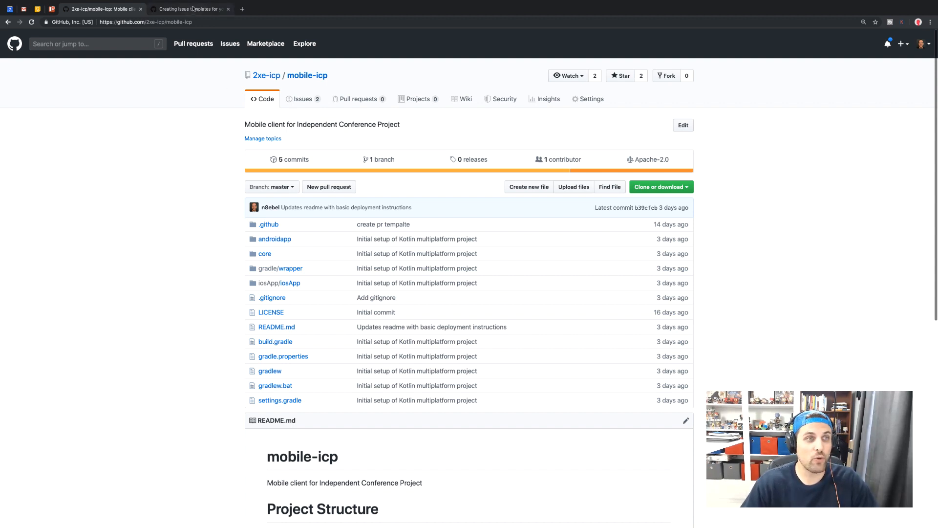
Go from the issue-templates help article to the mobile-icp Settings and reach the Features section.
left_click(190, 9)
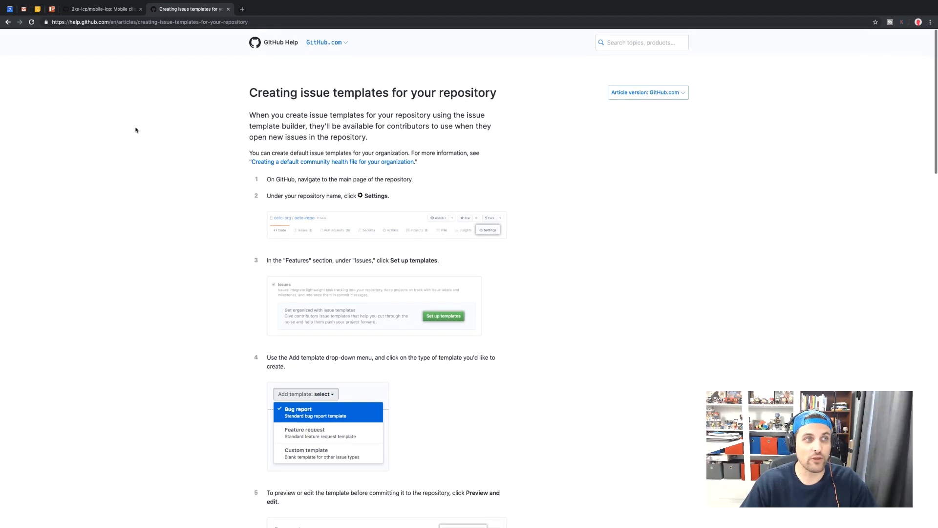
scroll("down", 3)
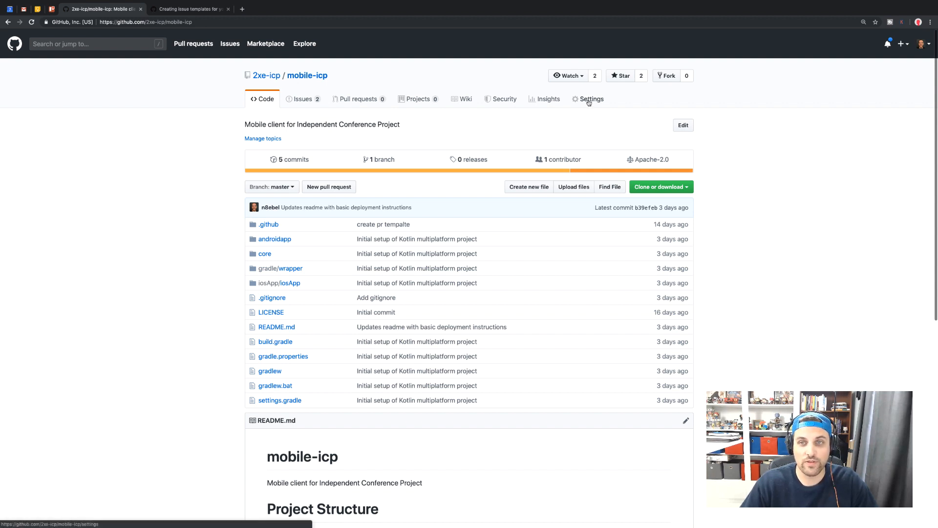
left_click(591, 99)
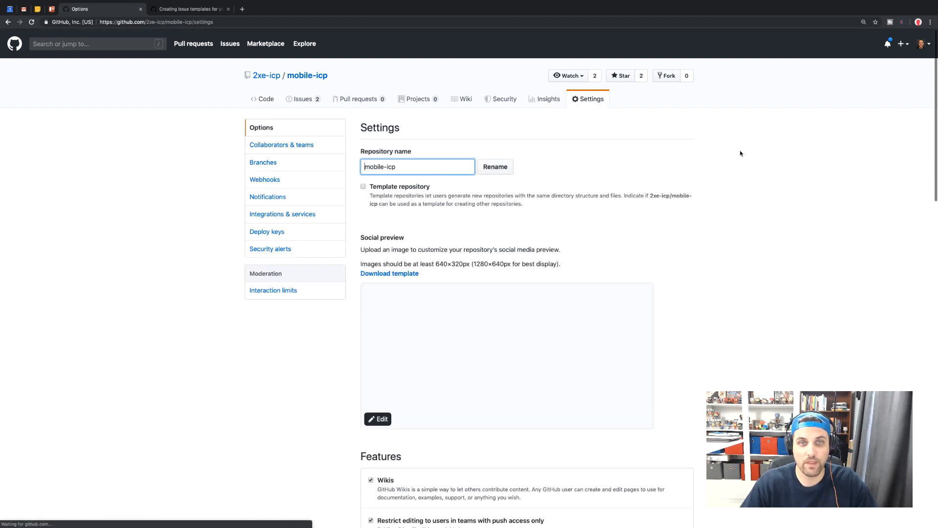
scroll("down", 3)
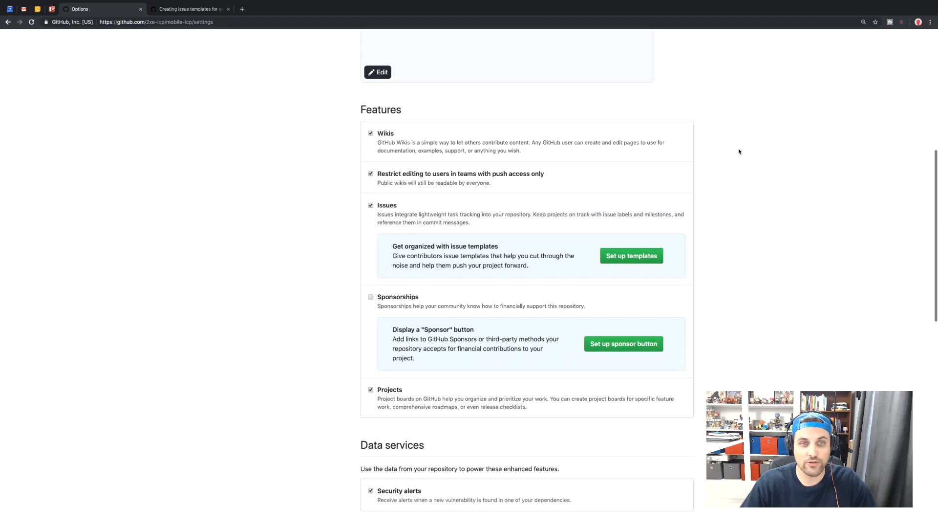
scroll("down", 3)
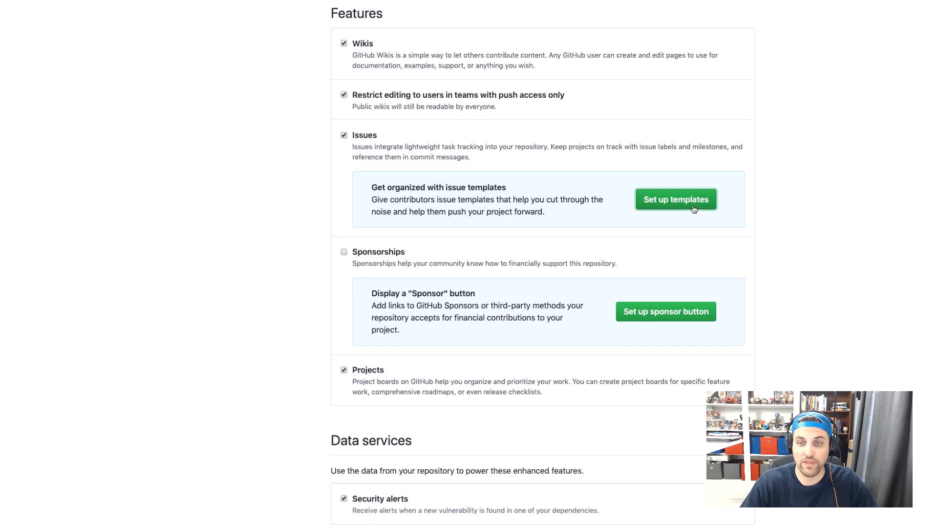
Start the template setup and add a Bug report template from the Add template list.
left_click(675, 199)
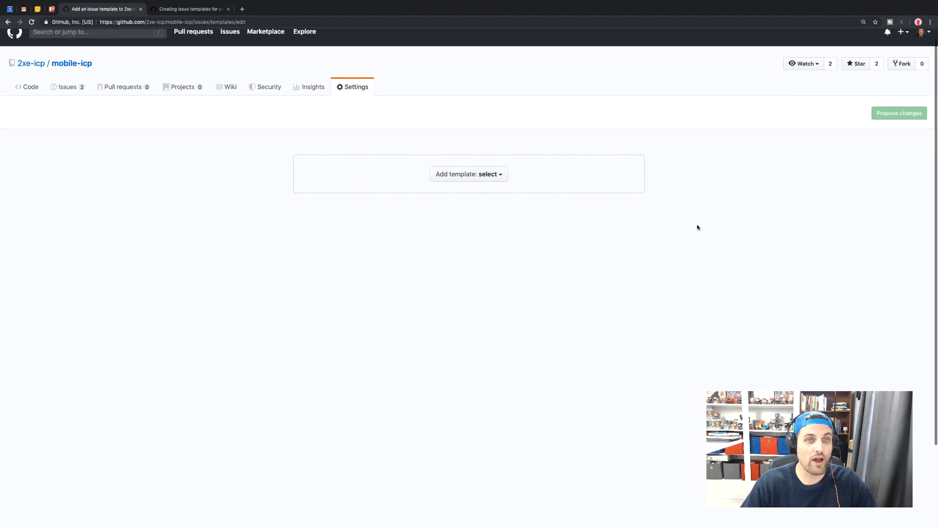
mouse_move(650, 223)
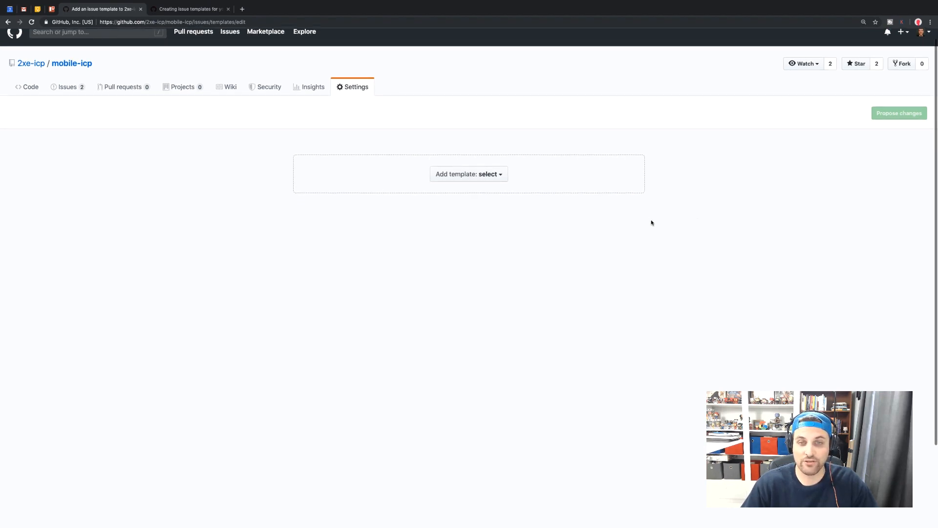
left_click(469, 173)
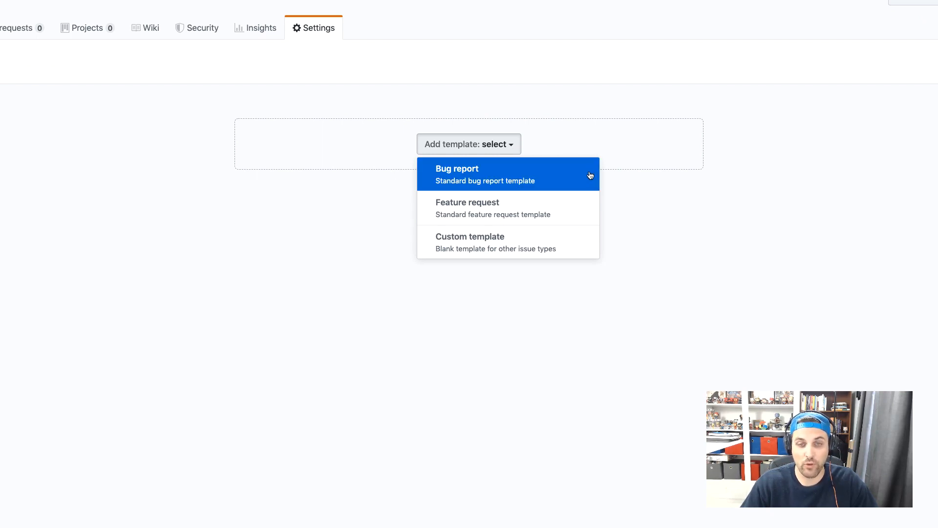
mouse_move(568, 195)
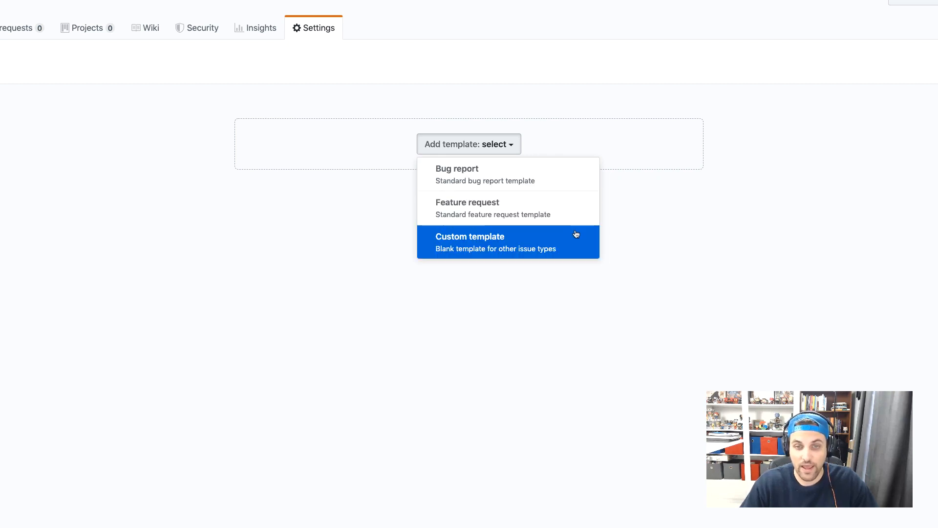
mouse_move(561, 236)
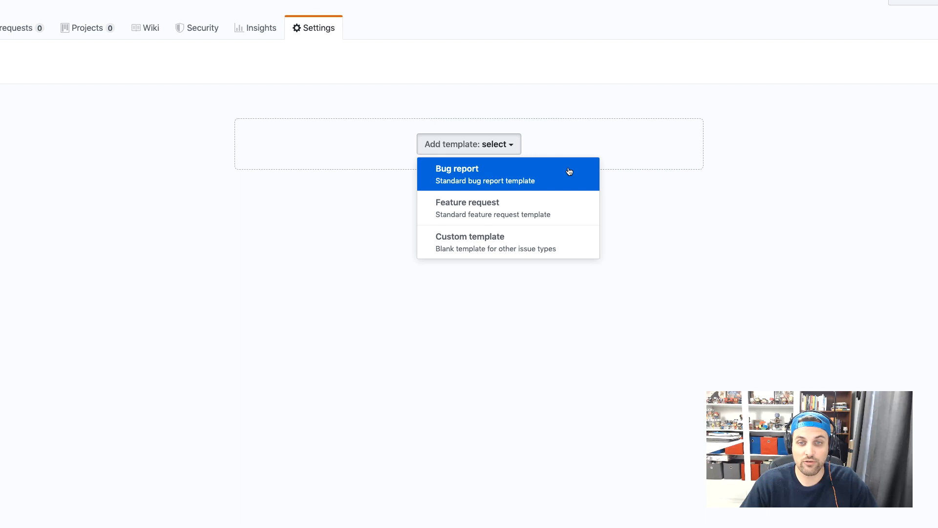
left_click(457, 173)
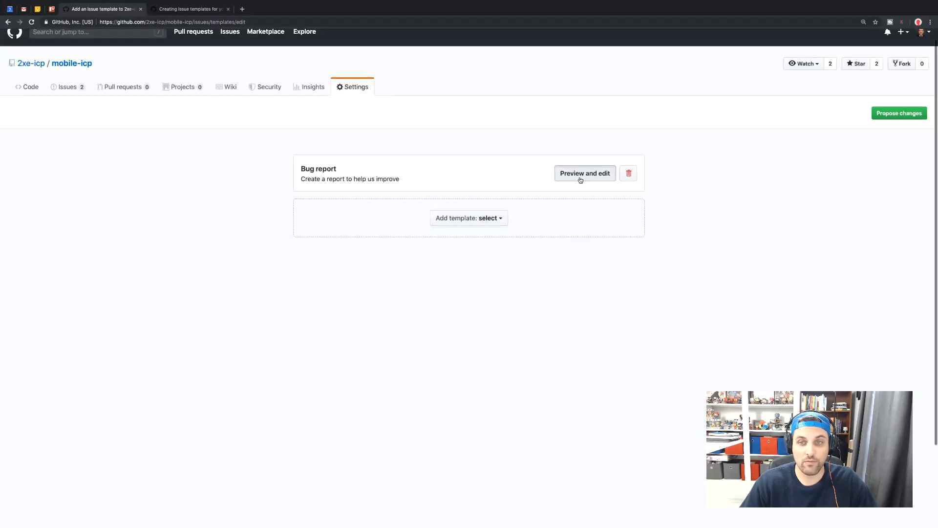
Expand the Bug report preview and review its Describe the bug and To Reproduce sections.
left_click(584, 174)
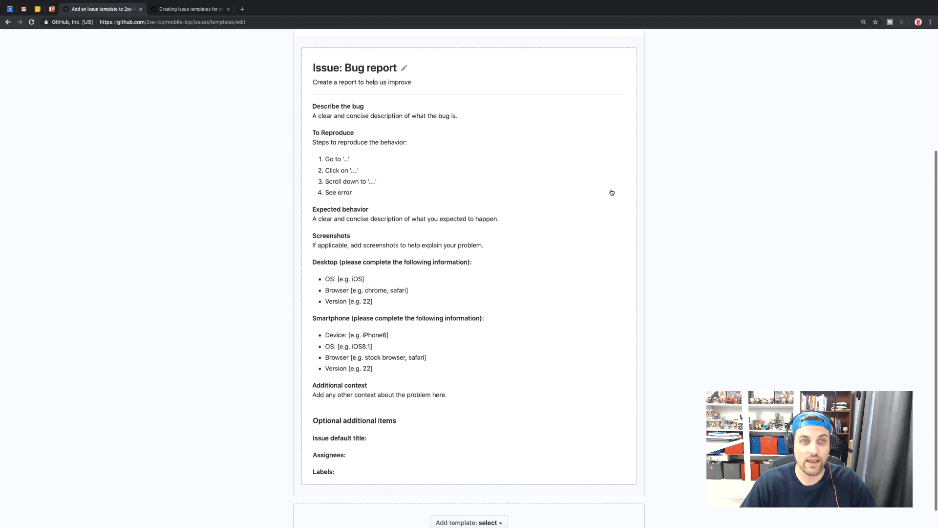
scroll("down", 3)
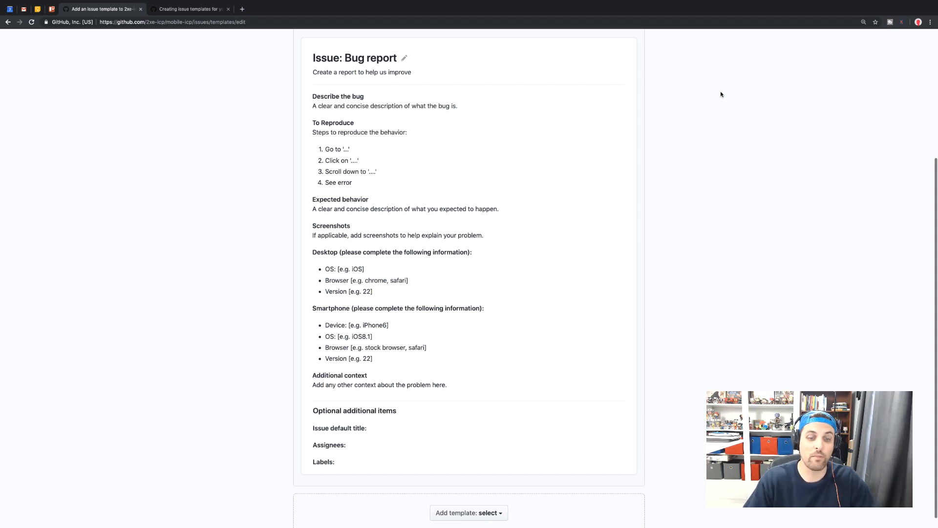
mouse_move(560, 181)
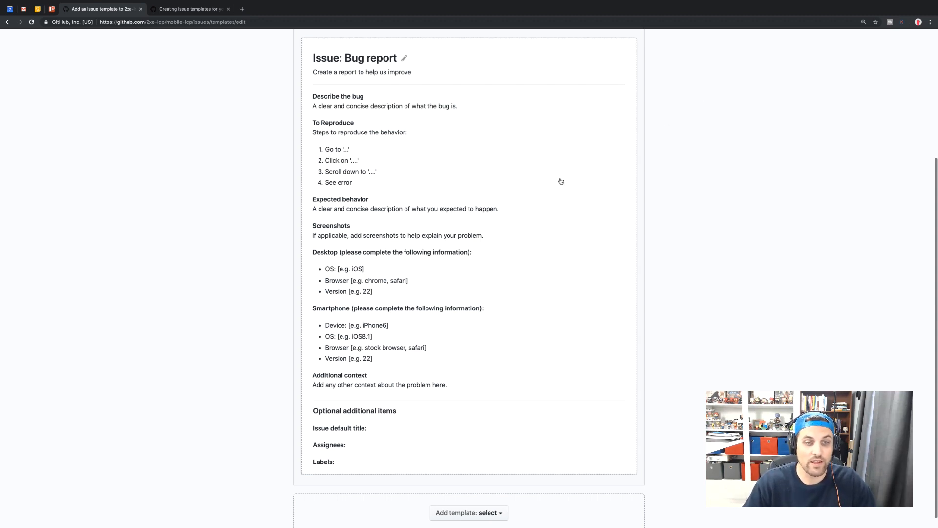
scroll("down", 3)
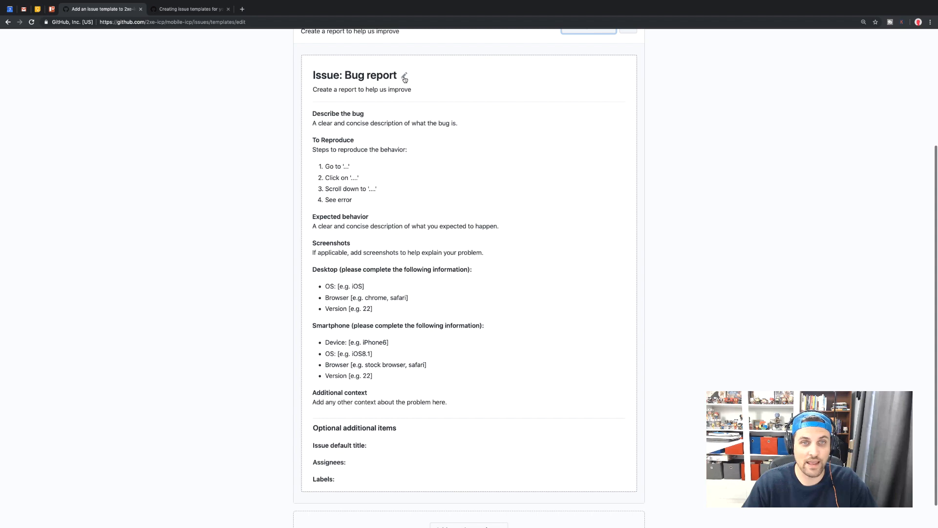
Edit the Bug report template's About description and move into its Template content.
left_click(405, 79)
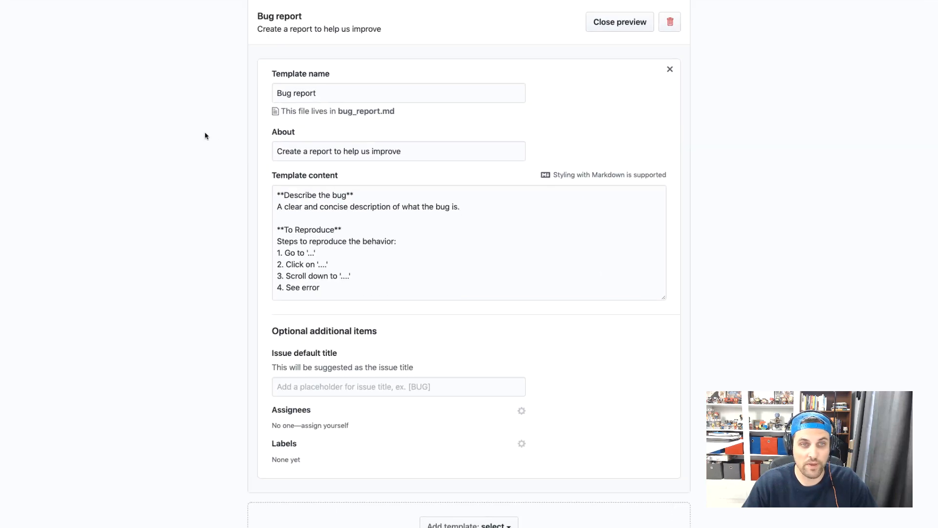
scroll("down", 3)
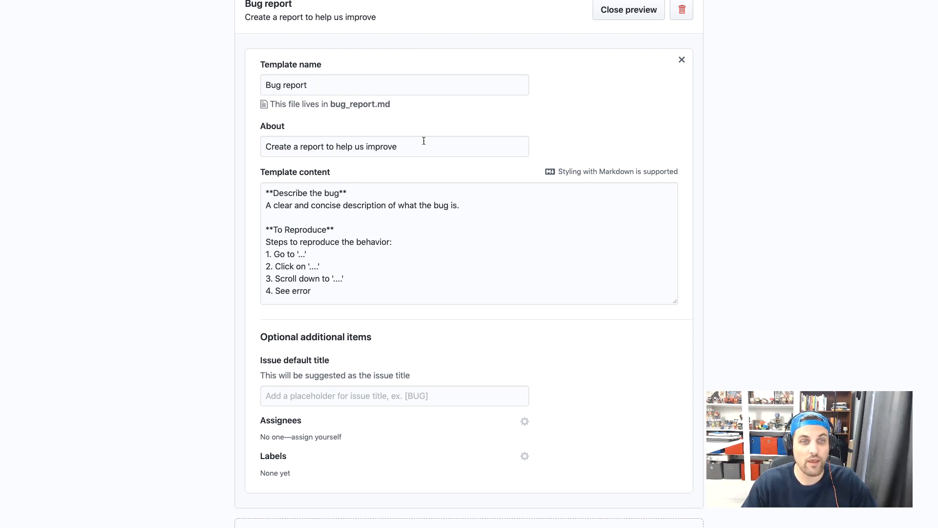
left_click(394, 146)
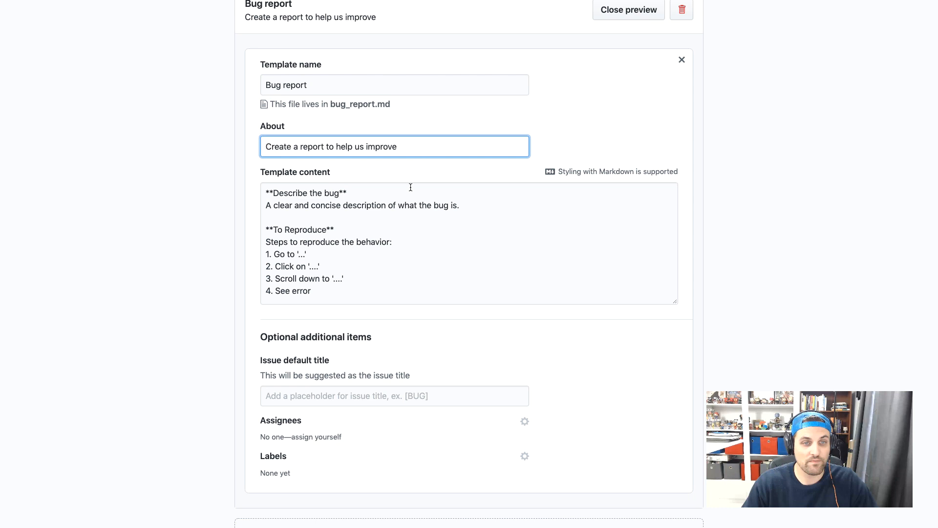
left_click(348, 193)
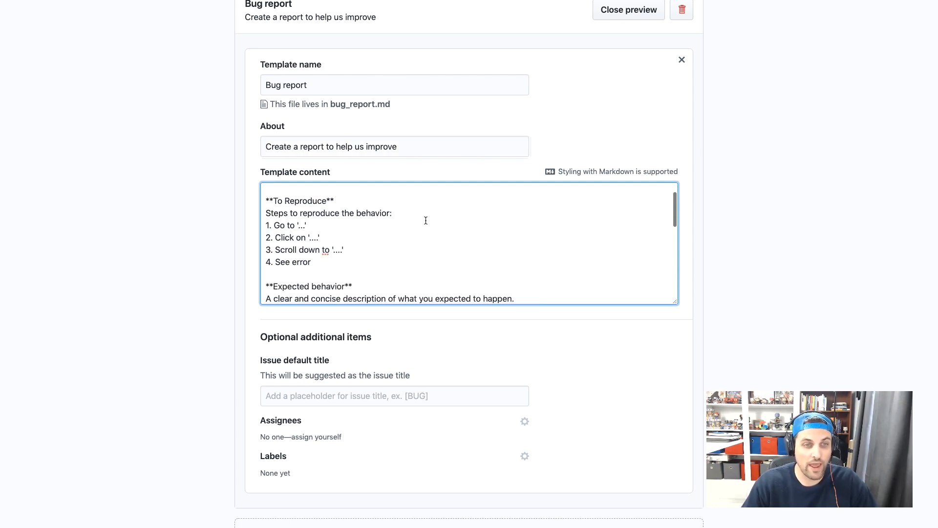
scroll("down", 3)
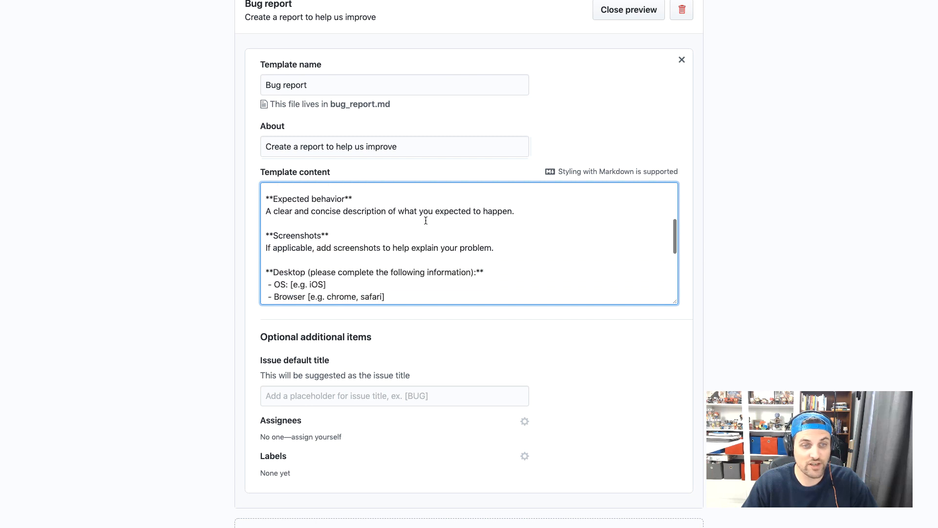
scroll("down", 3)
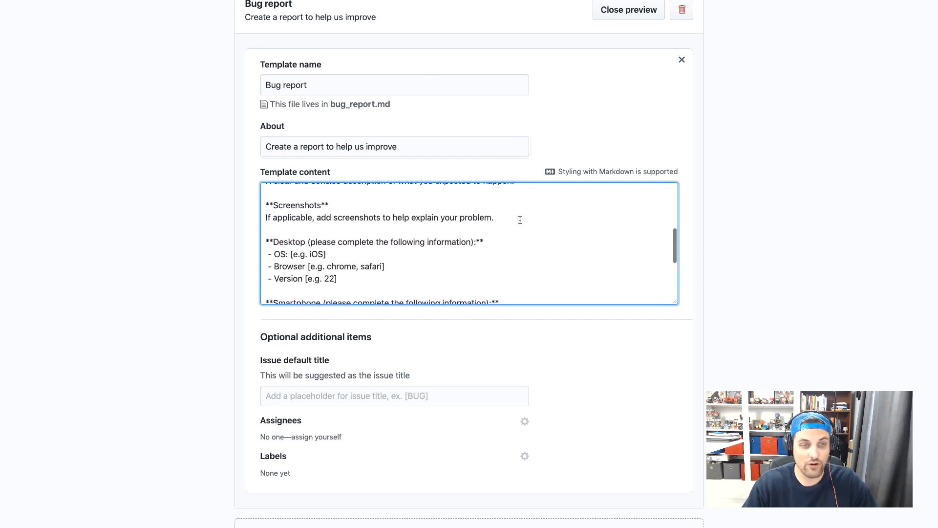
scroll("down", 3)
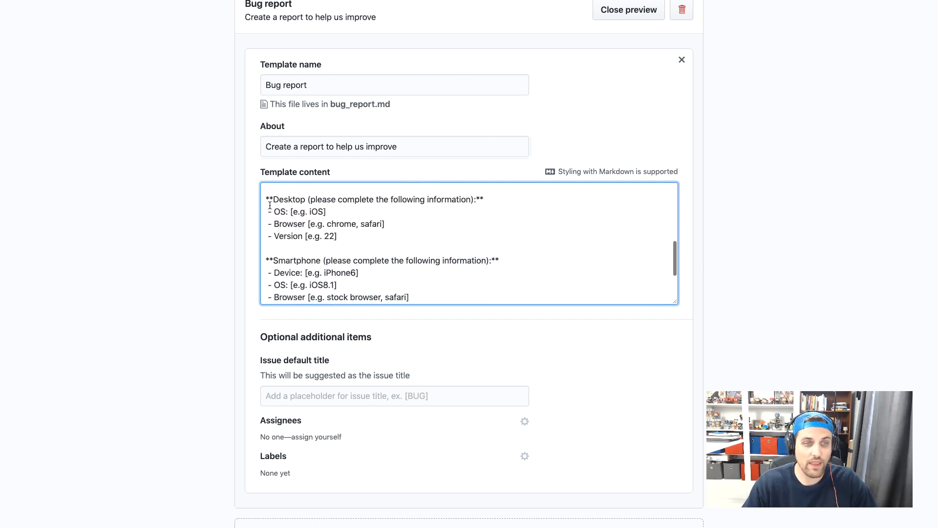
Delete the Desktop section and smartphone Browser line, then set default assignees.
left_click_drag(268, 199, 358, 226)
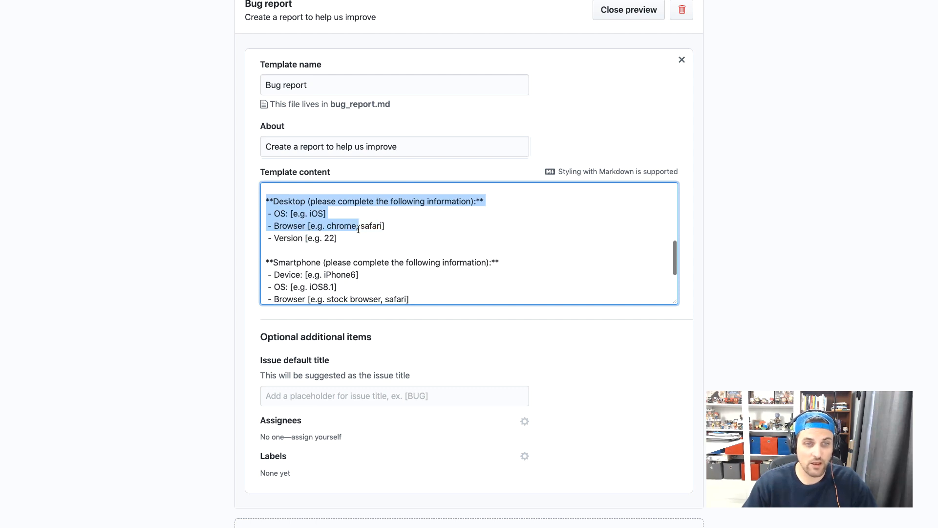
key("Delete")
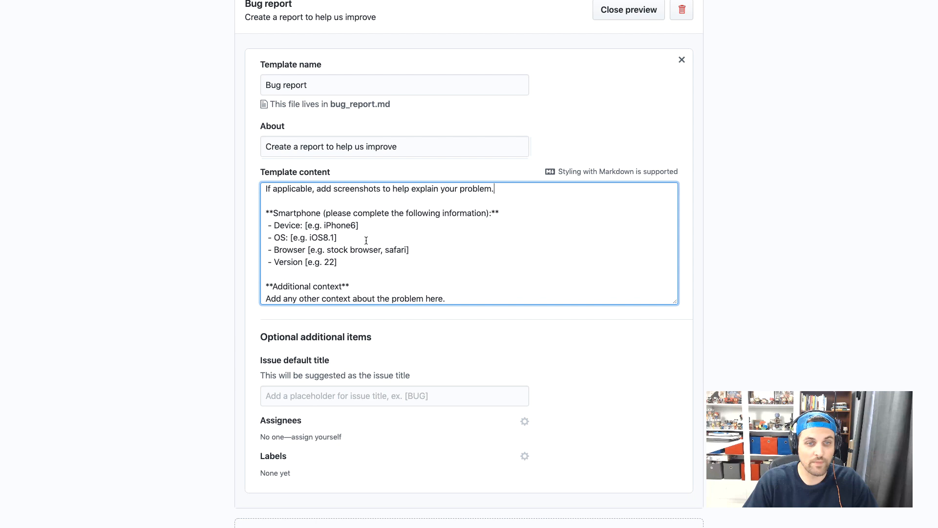
scroll("down", 3)
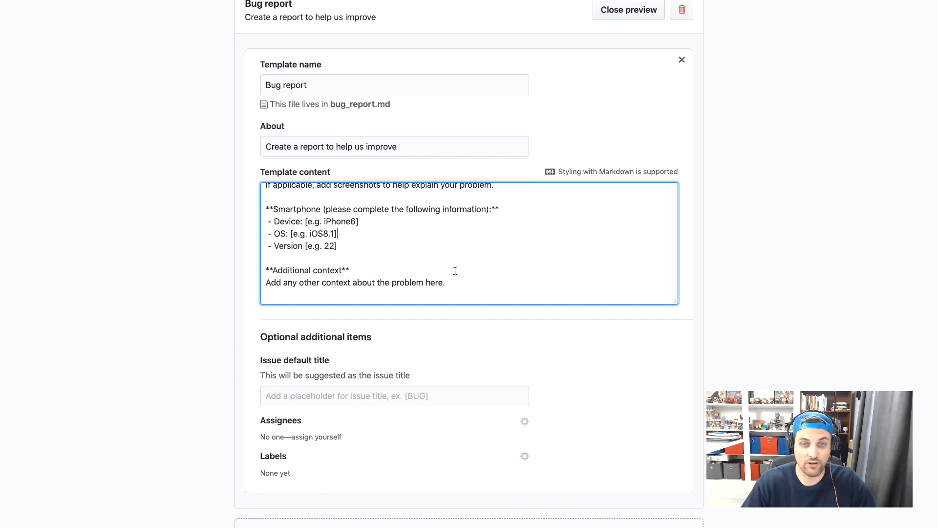
mouse_move(232, 273)
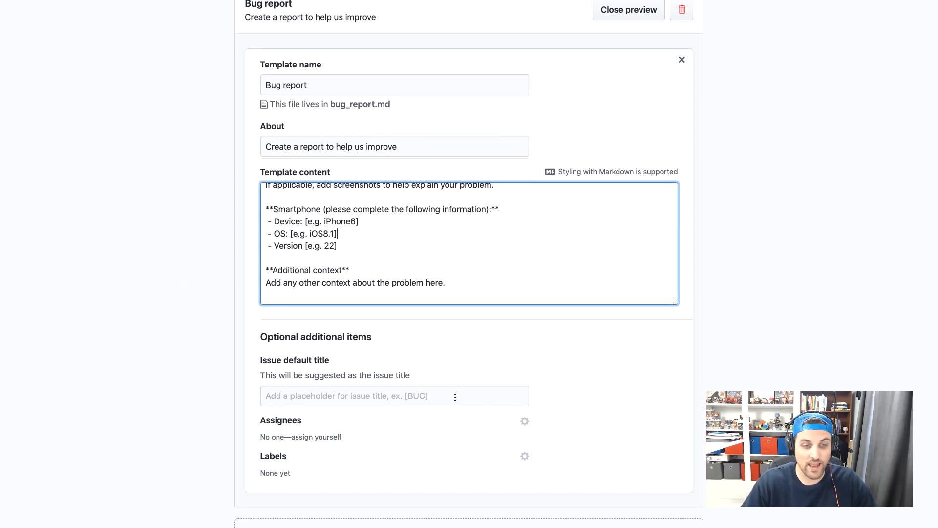
mouse_move(531, 426)
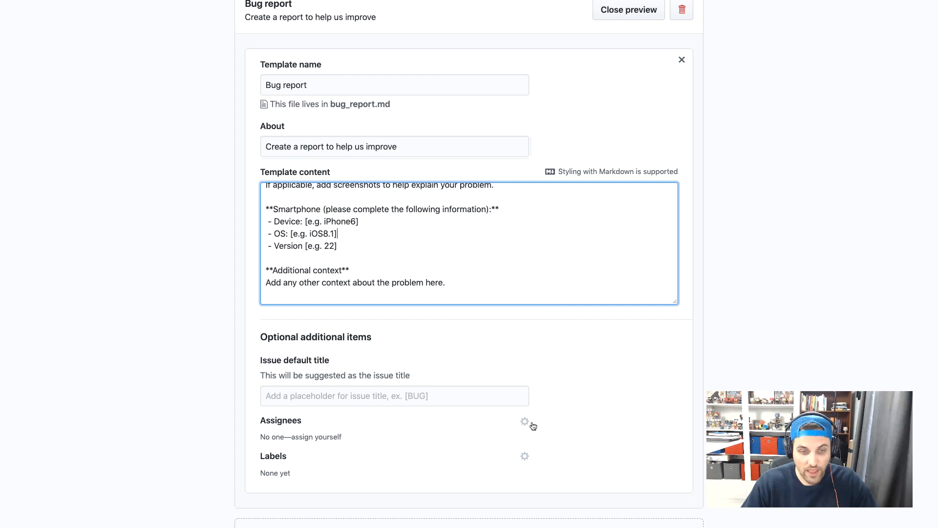
left_click(525, 456)
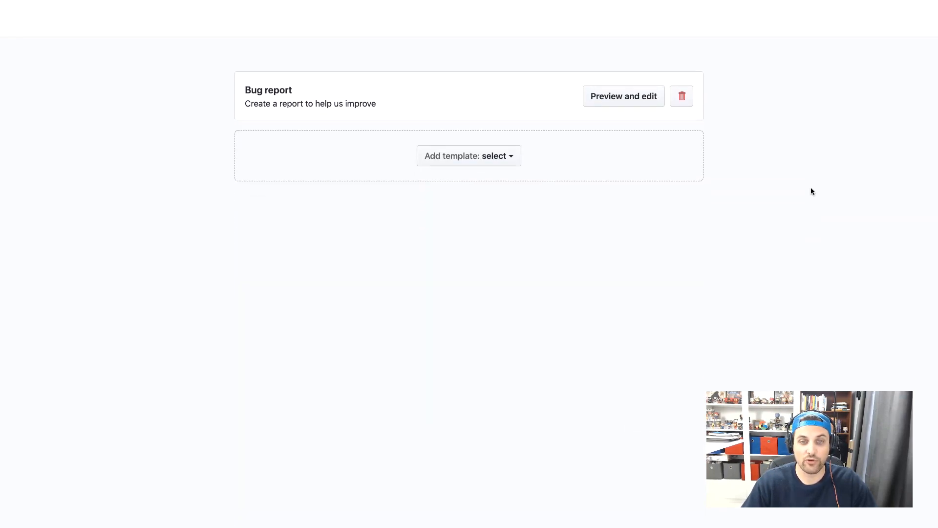
Add a Feature request template and review its prefilled template content in the preview.
left_click(468, 155)
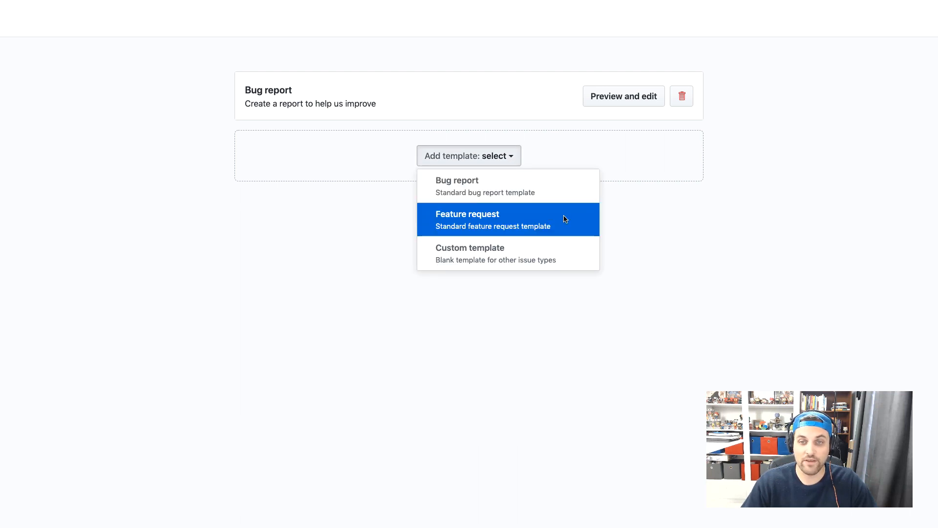
left_click(467, 219)
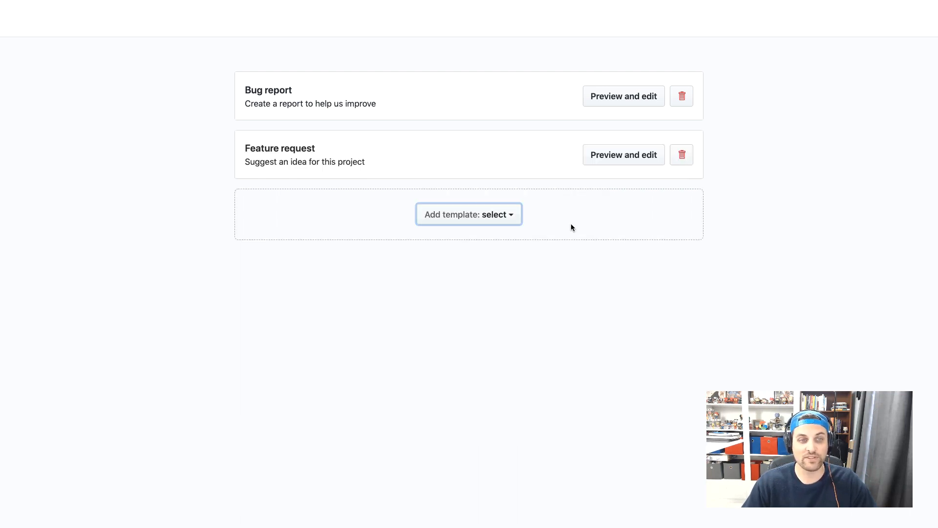
left_click(623, 154)
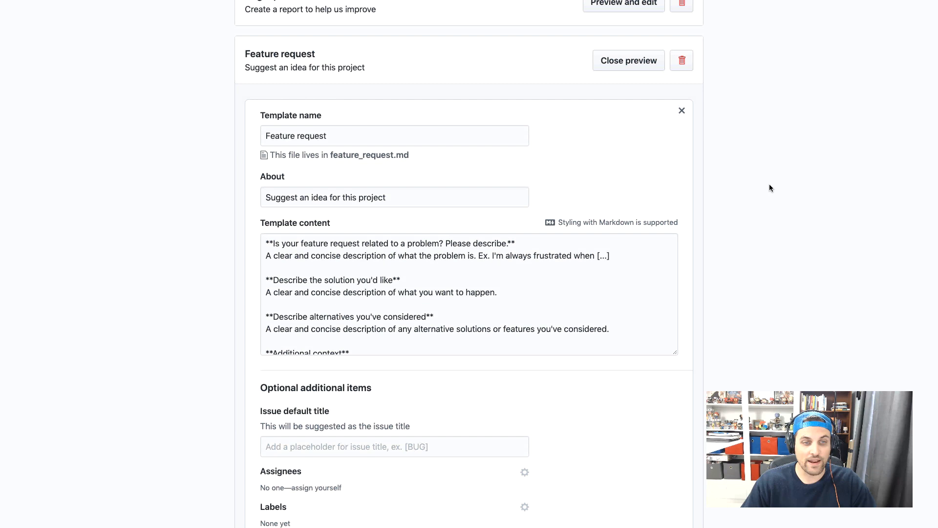
scroll("down", 3)
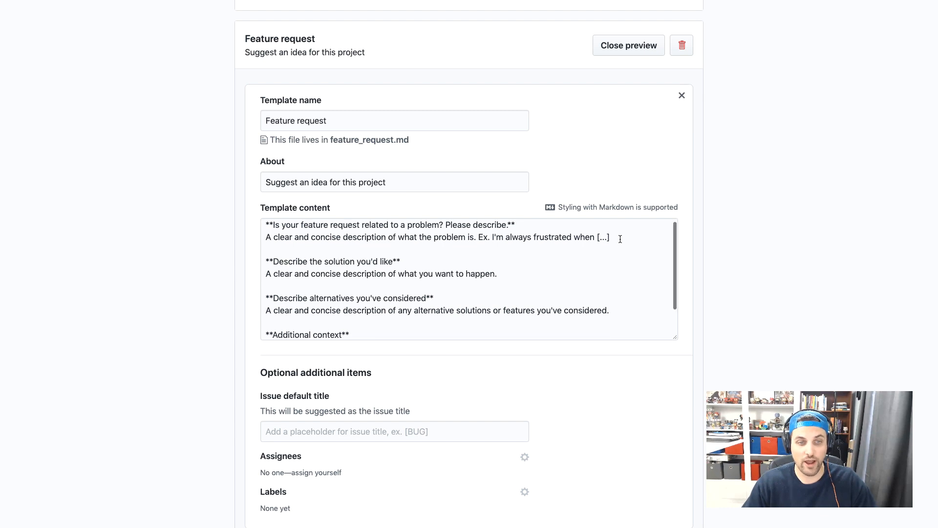
scroll("down", 3)
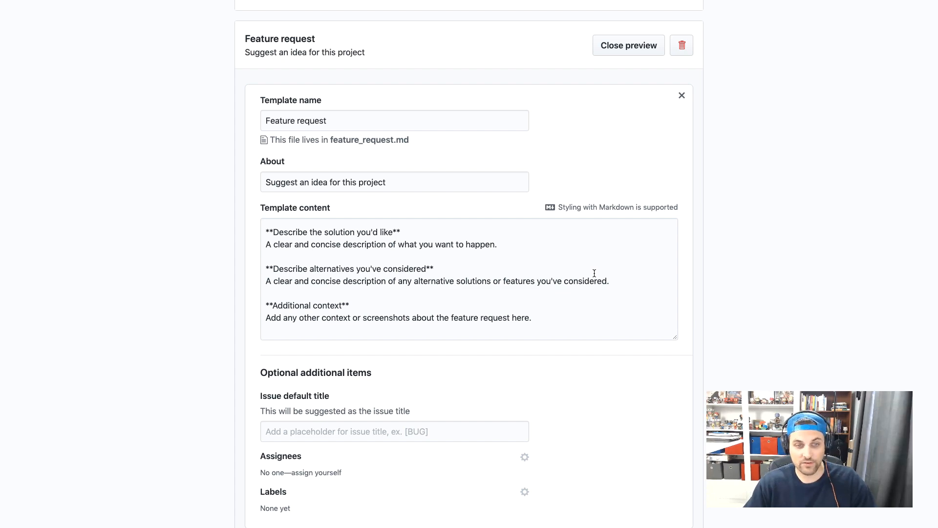
mouse_move(525, 406)
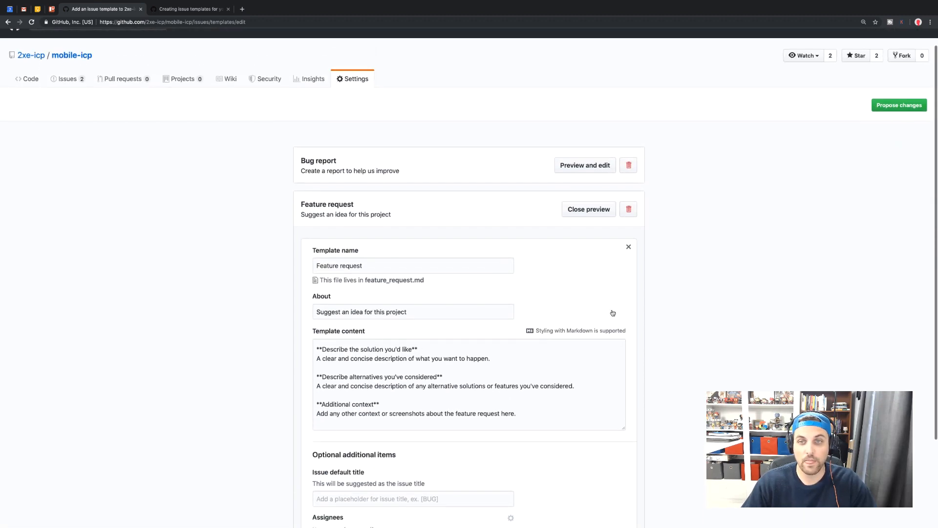
Add a blank Custom template (custom.md) and expand it for editing.
left_click(587, 209)
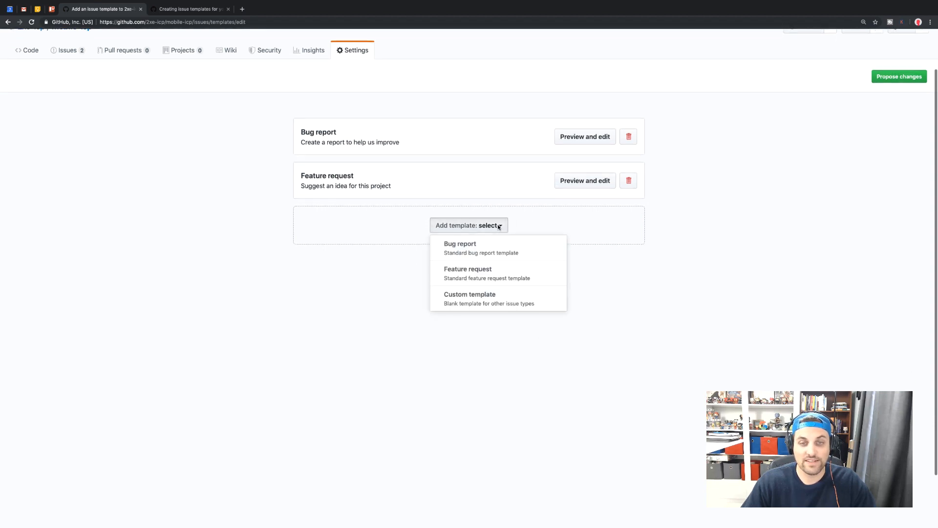
mouse_move(498, 298)
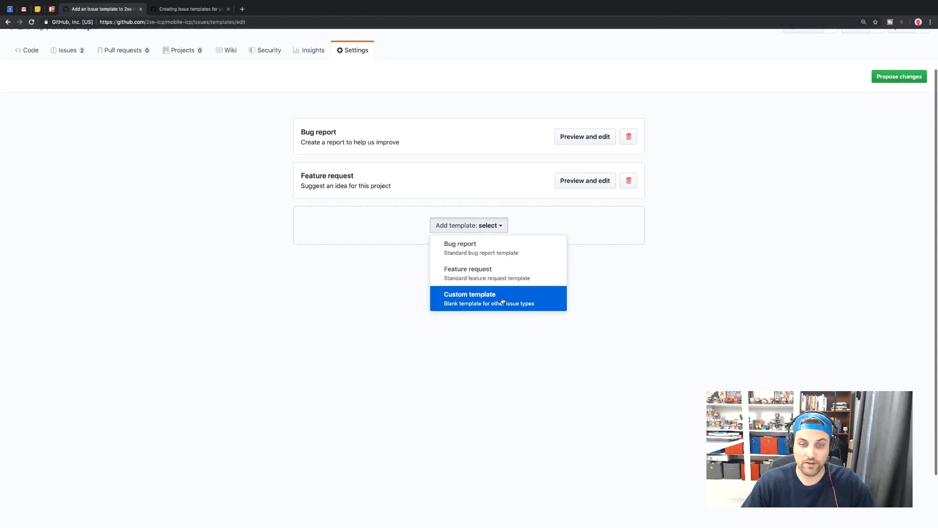
left_click(470, 298)
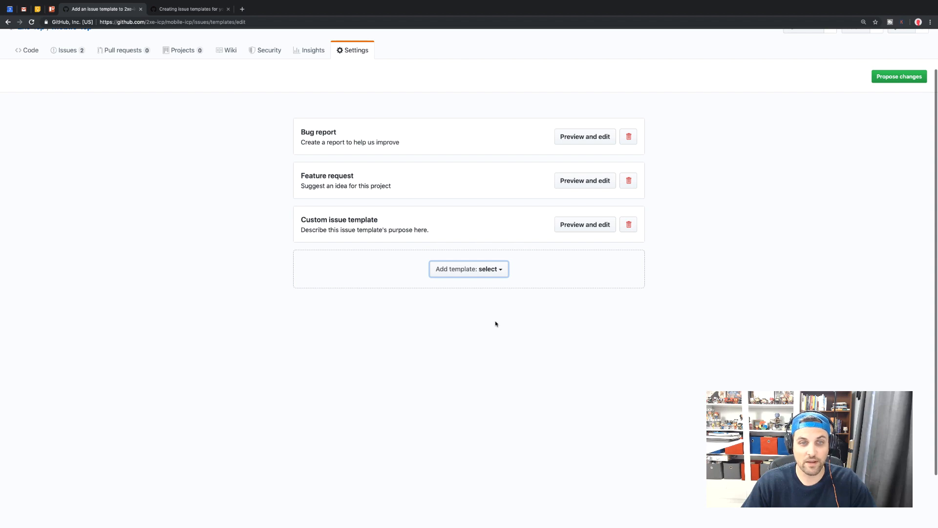
left_click(584, 224)
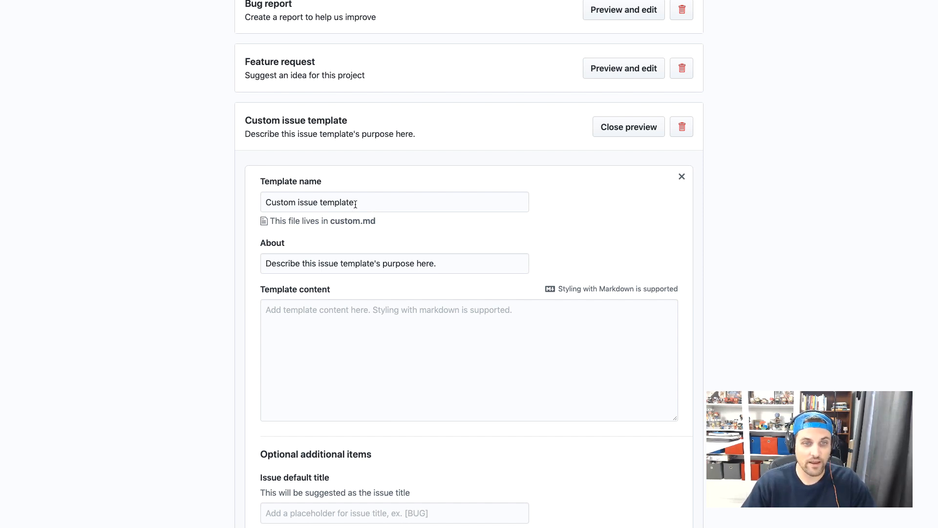
Rename the template to 'Engineering issue template' with About 'An engineering task'.
double_click(280, 202)
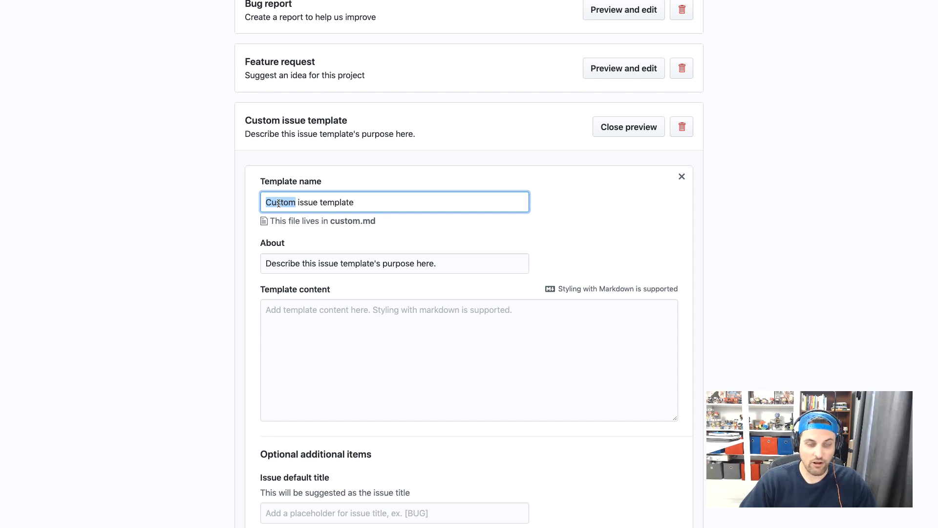
type("Engineering")
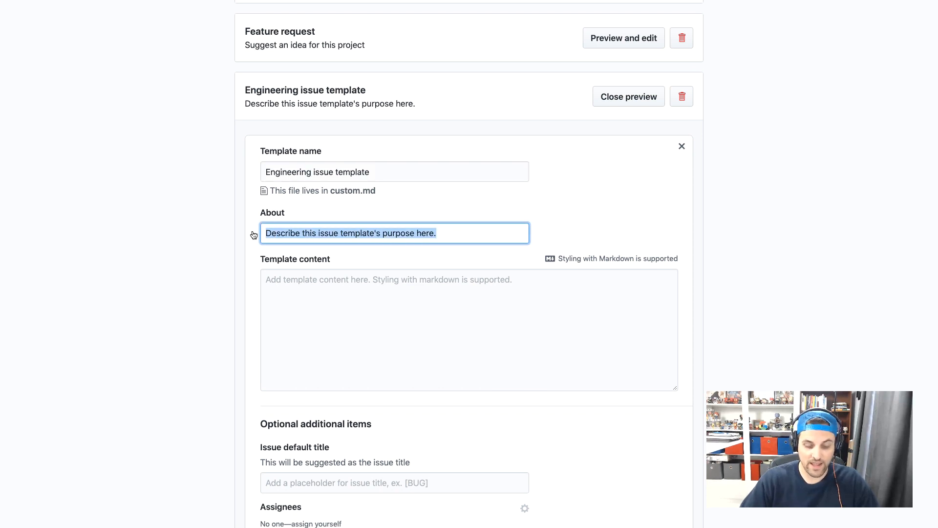
type("An engineering task")
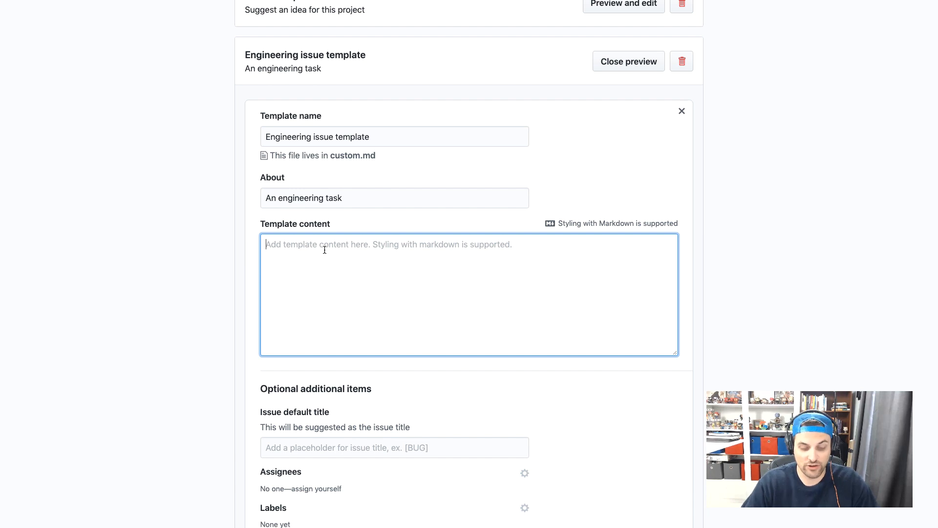
Add headings Proposed Change, Why is this important, Additional Context and close the preview.
type("# Props")
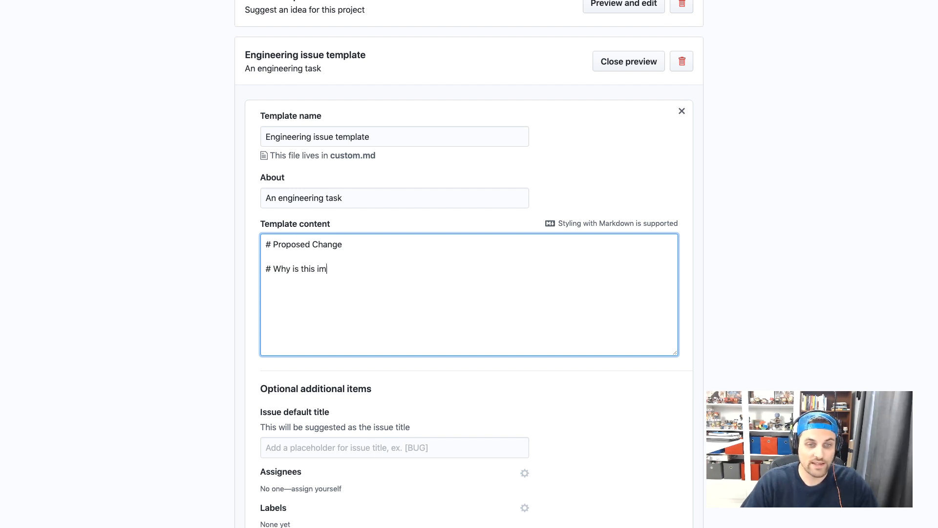
type("portant")
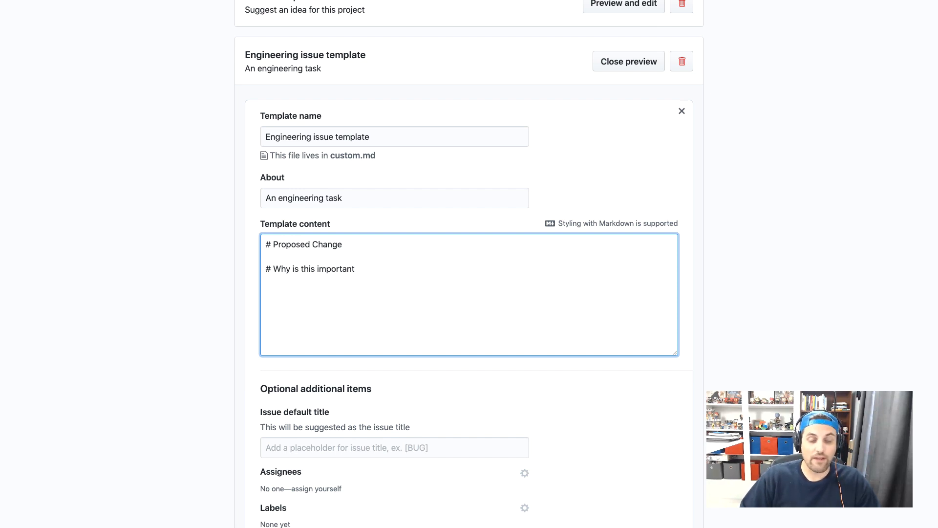
type("# Additional Context")
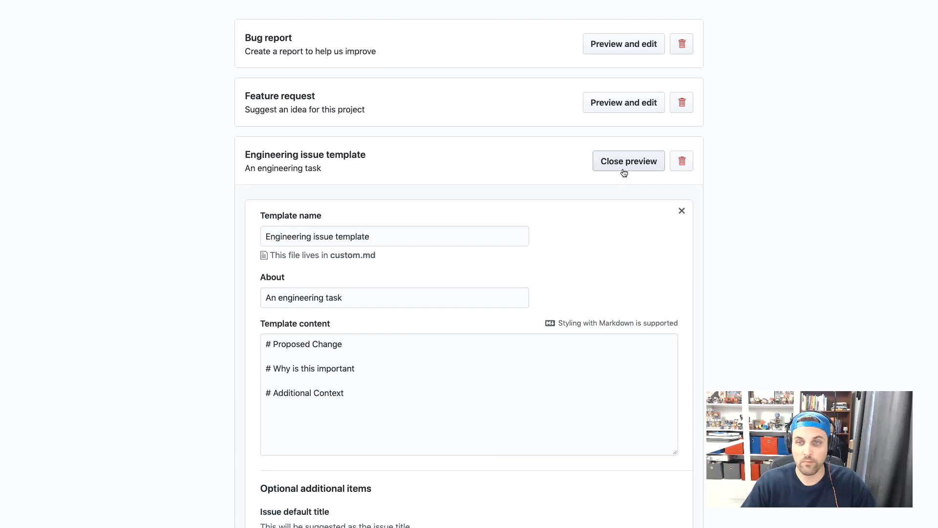
left_click(628, 161)
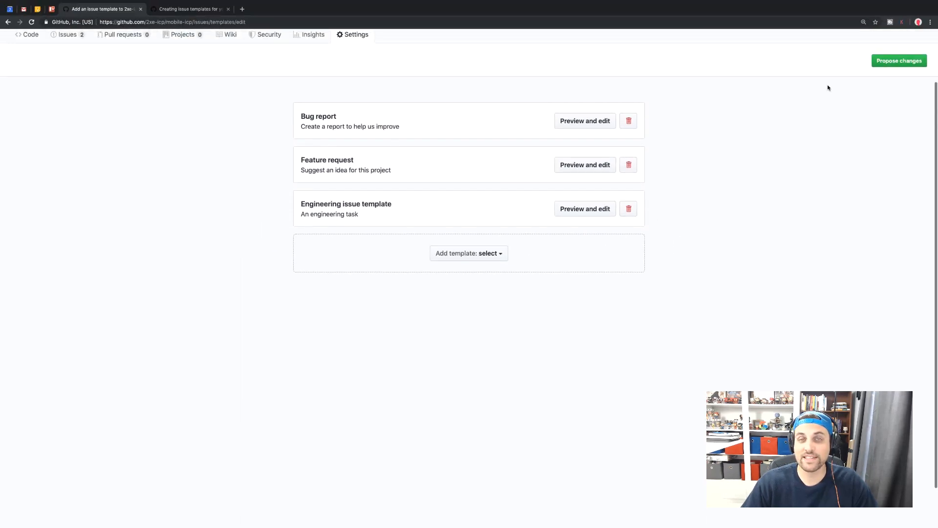
Write the commit description 'Adds issue templates for bugs, feature requests, and engineering tasks.'.
left_click(898, 61)
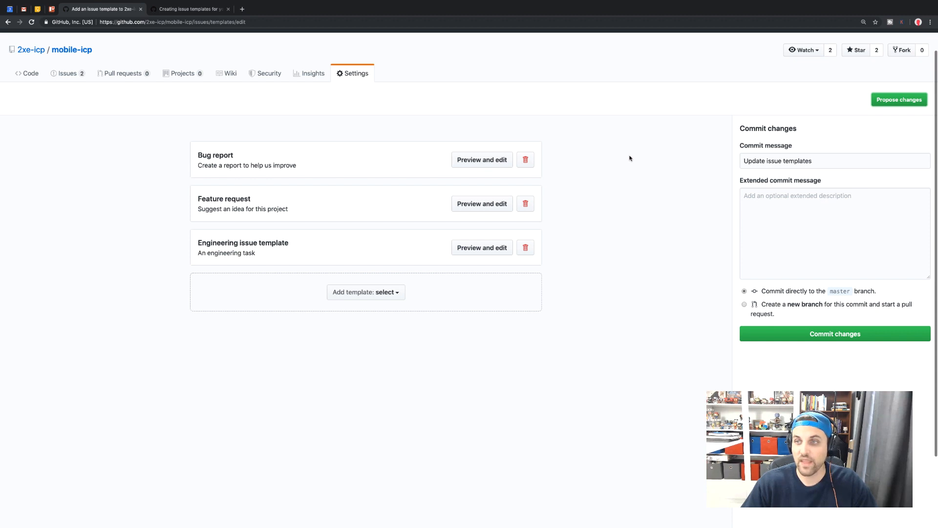
mouse_move(688, 172)
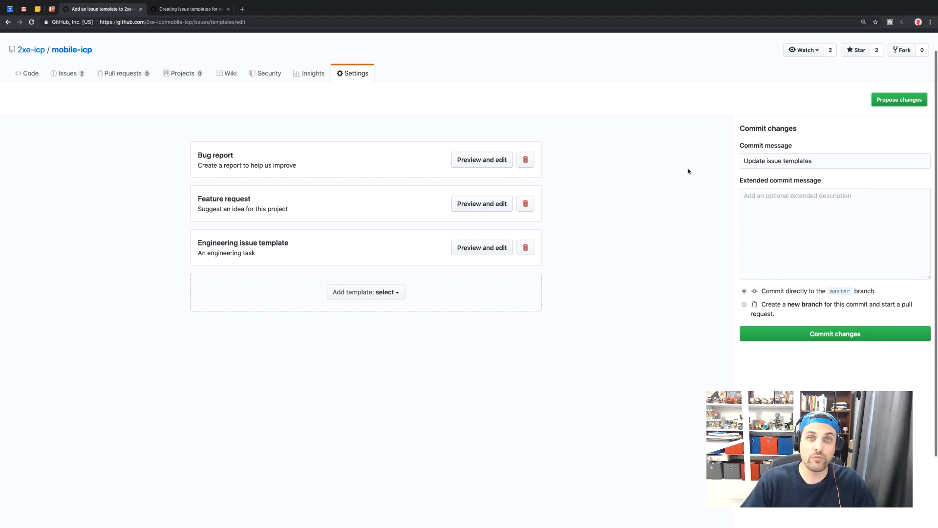
mouse_move(676, 175)
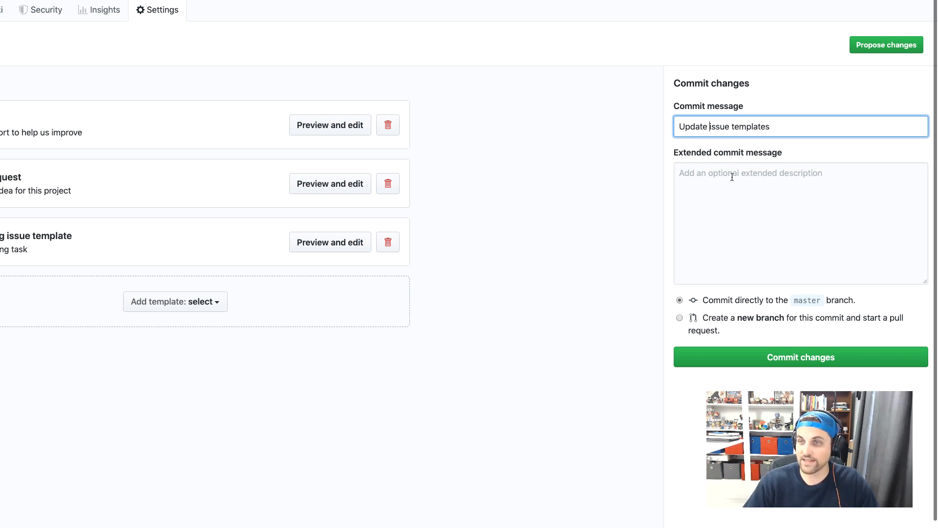
left_click(799, 223)
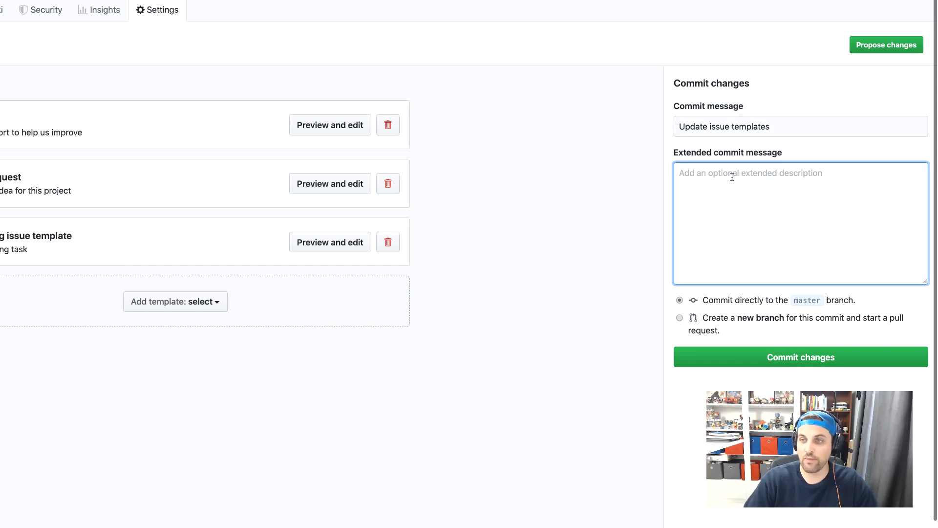
type("Adds issue templates for")
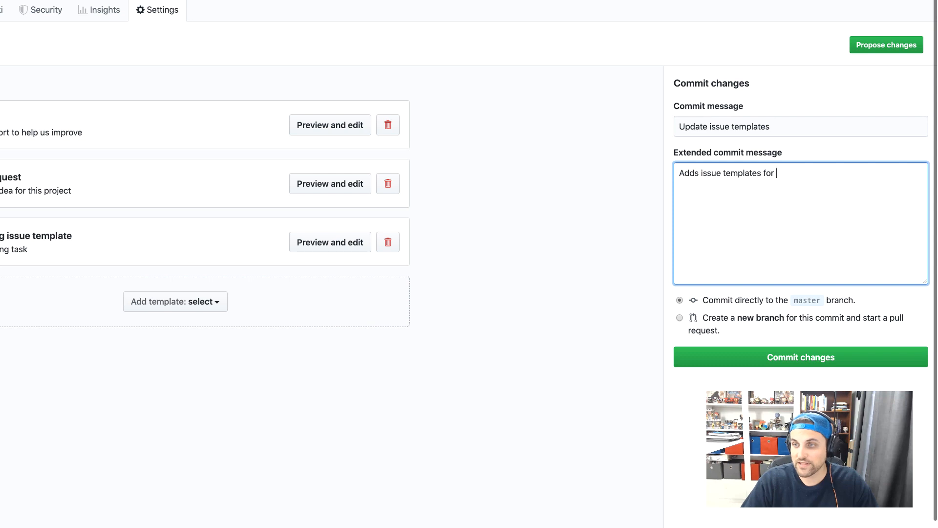
type("bugs, featur")
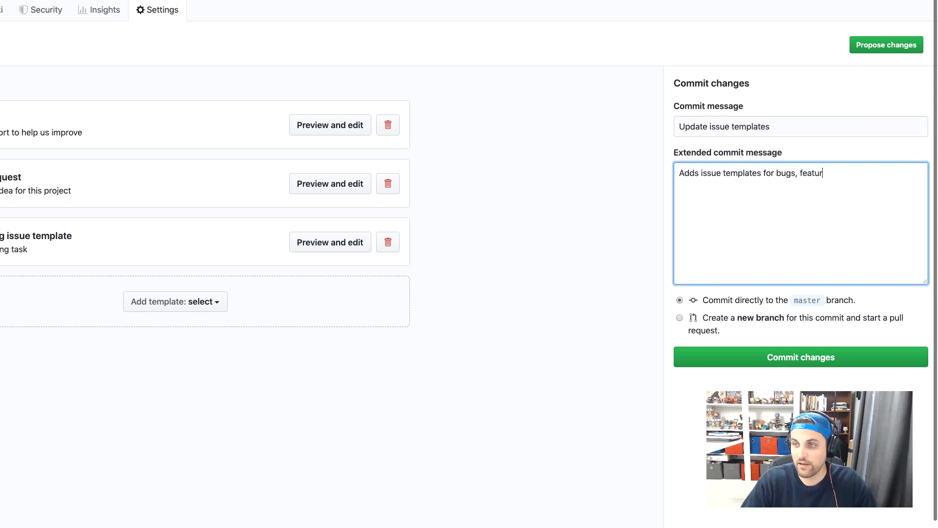
type("e requests, an")
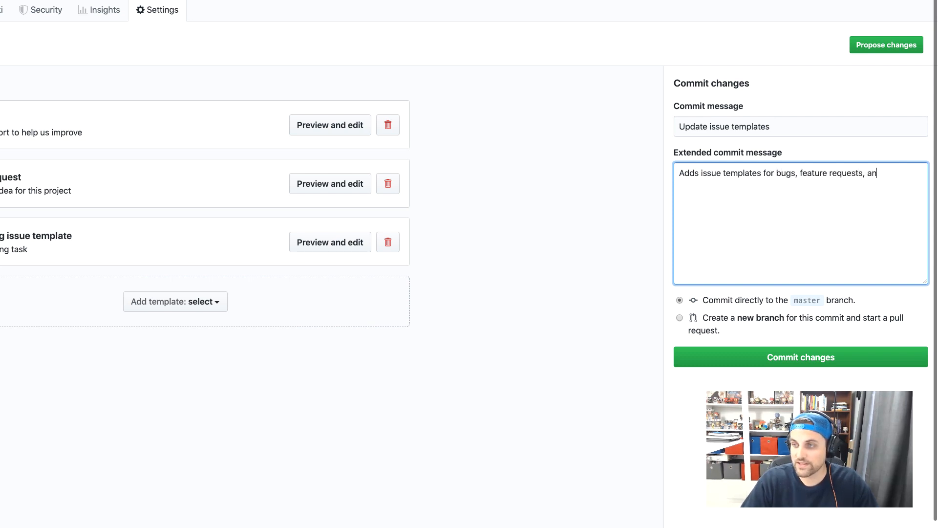
type("d engineering ta")
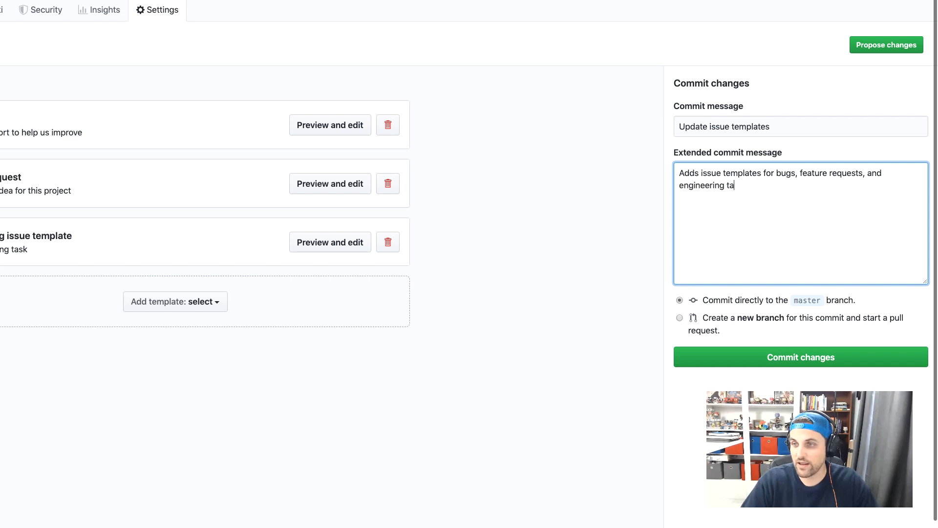
type("sks.")
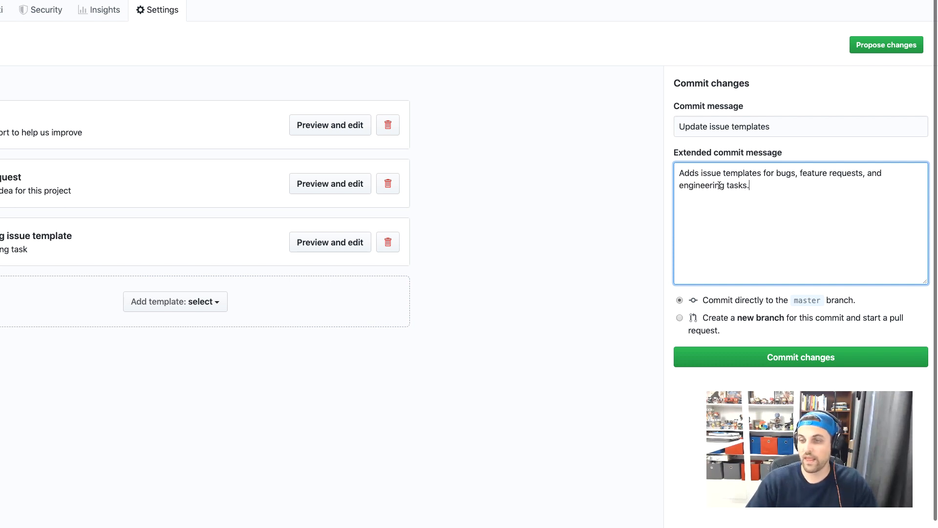
Commit to new branch ne/issueTemplates and open pull request #4, Update issue templates.
left_click(680, 317)
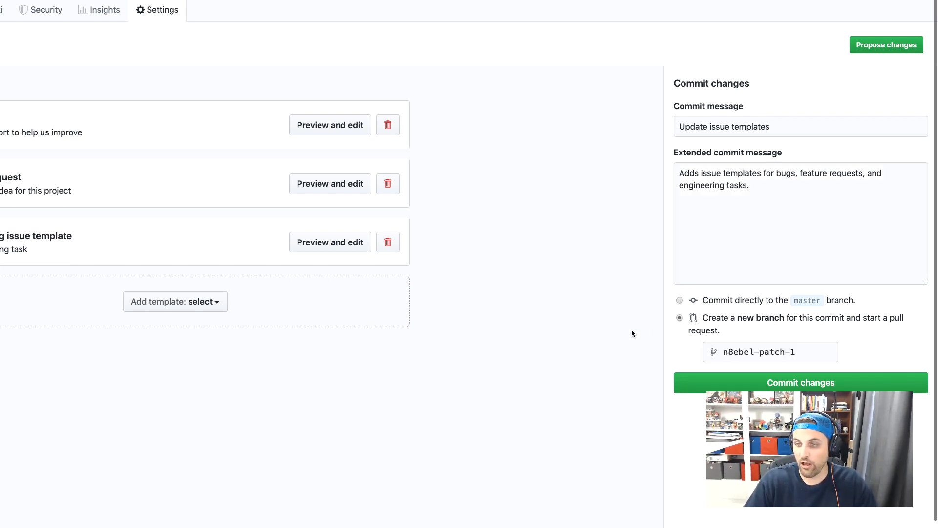
double_click(739, 351)
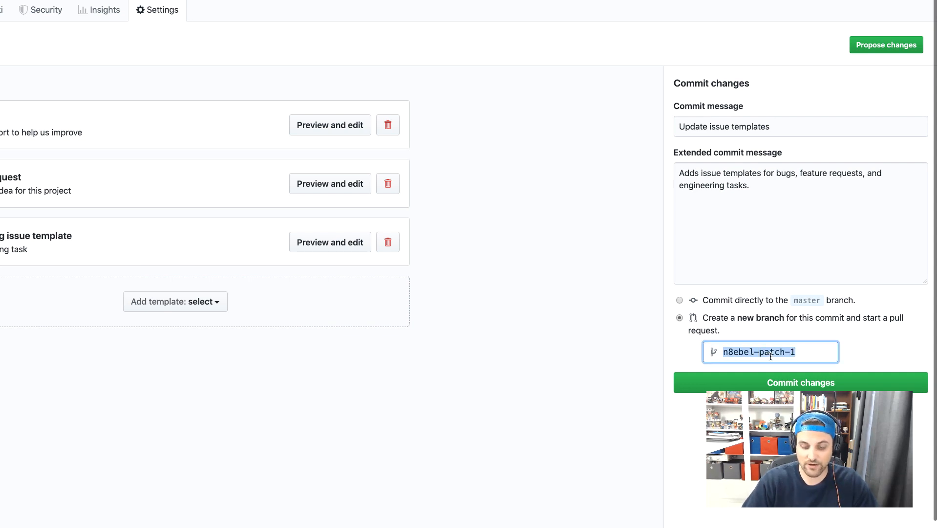
type("ne/")
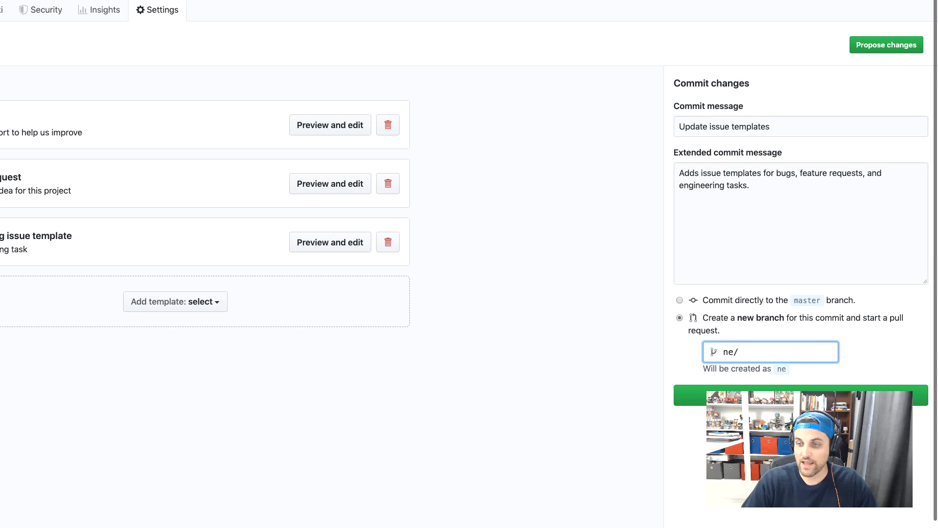
type("issueTemplates")
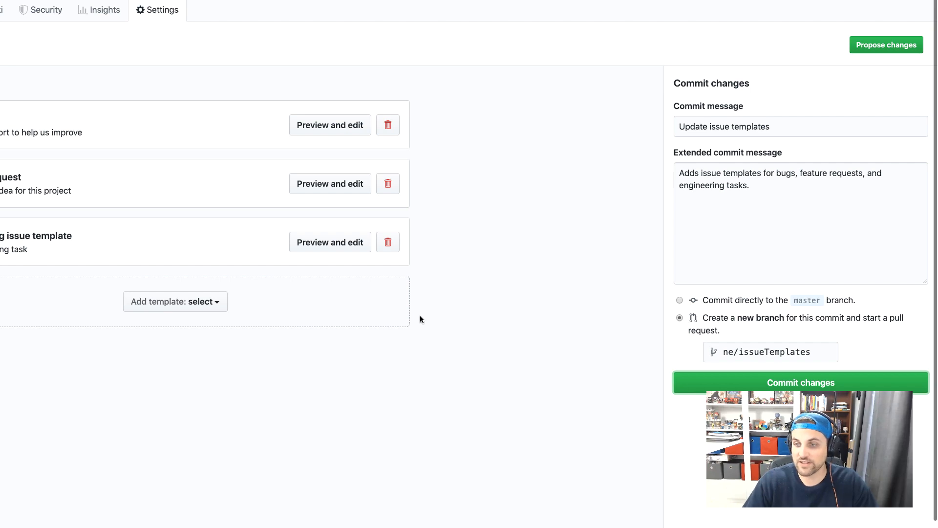
left_click(800, 382)
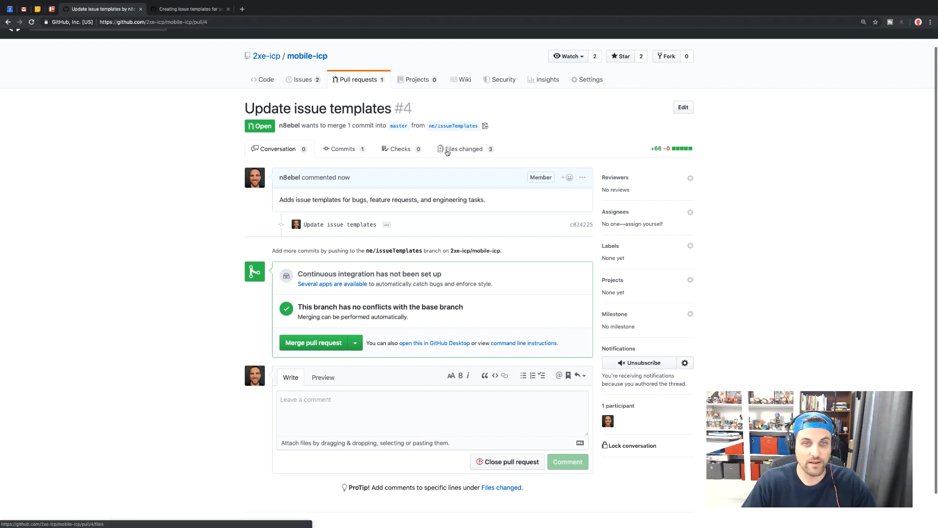
Review the PR's Files changed: bug_report.md, engineering-issue-template.md, feature_request.md.
left_click(464, 148)
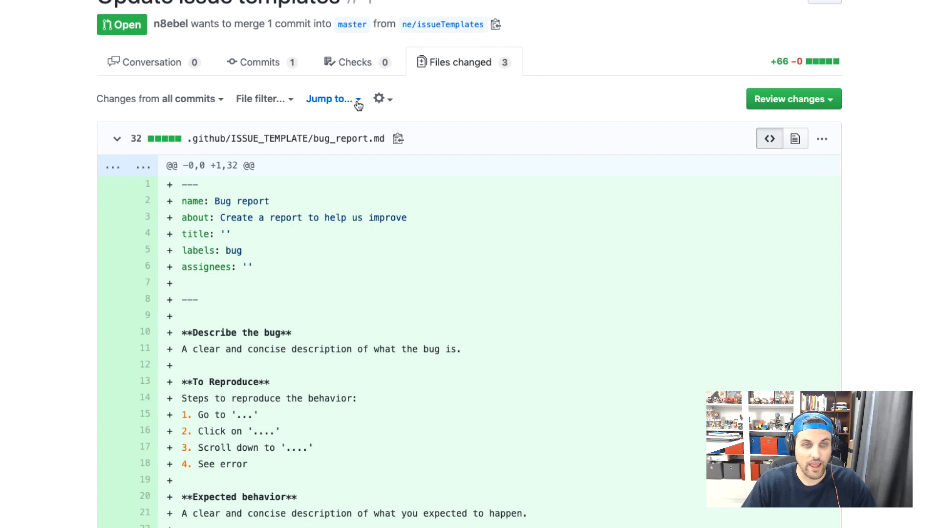
left_click(329, 98)
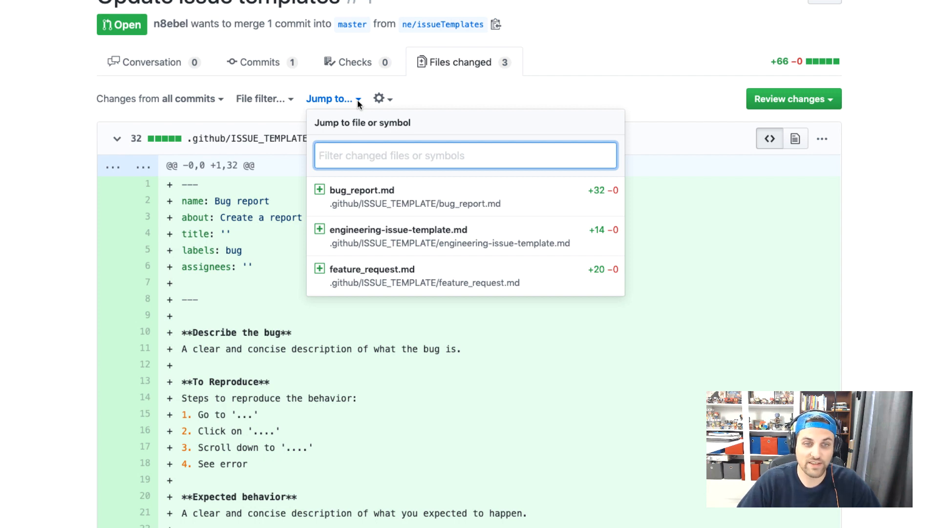
mouse_move(435, 192)
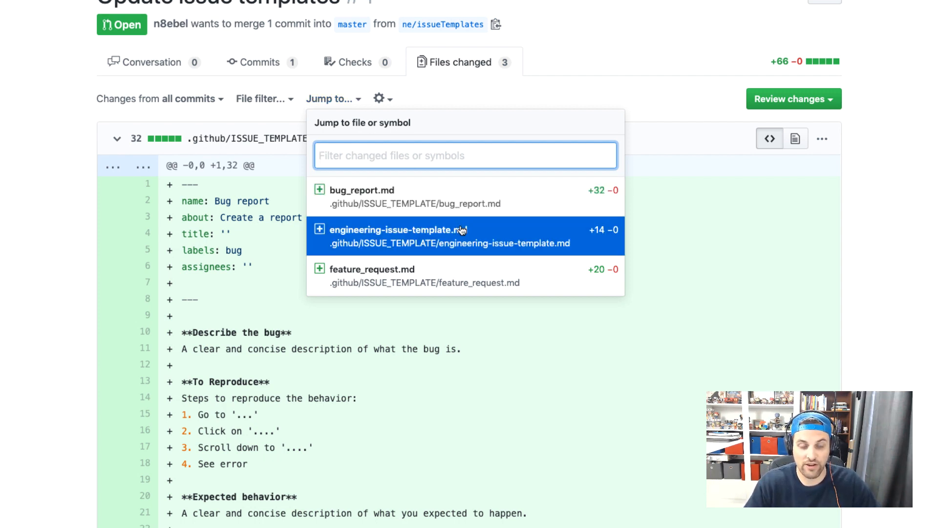
mouse_move(455, 275)
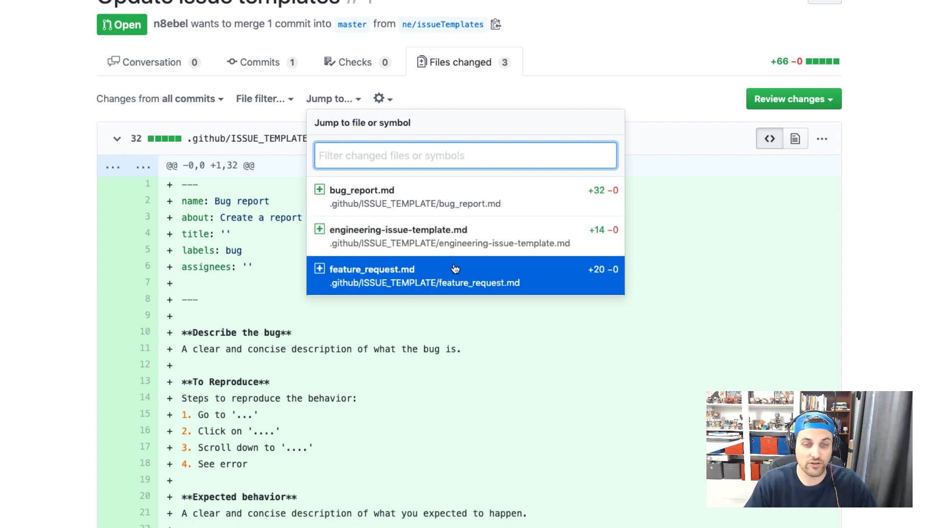
mouse_move(471, 269)
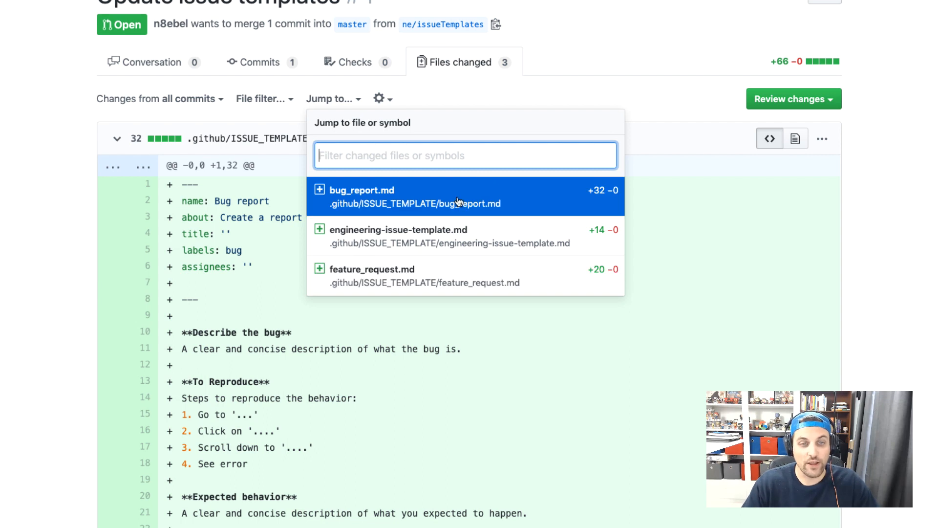
mouse_move(343, 212)
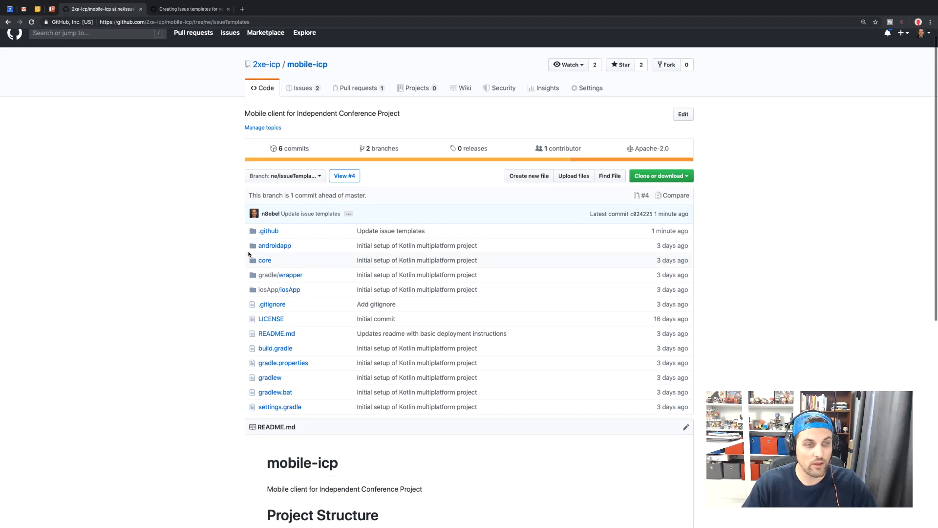
Browse .github/ISSUE_TEMPLATE on the new branch, then go to the pull requests list.
left_click(268, 230)
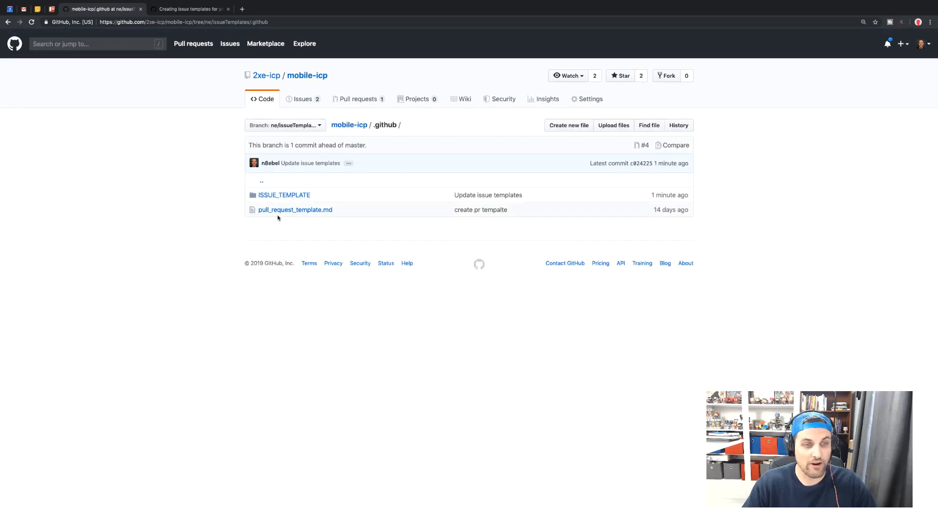
mouse_move(293, 205)
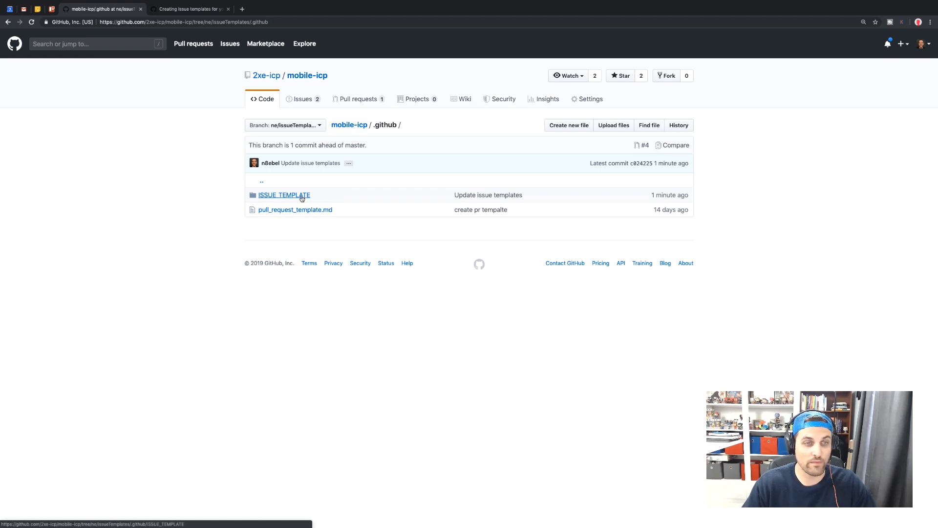
left_click(283, 195)
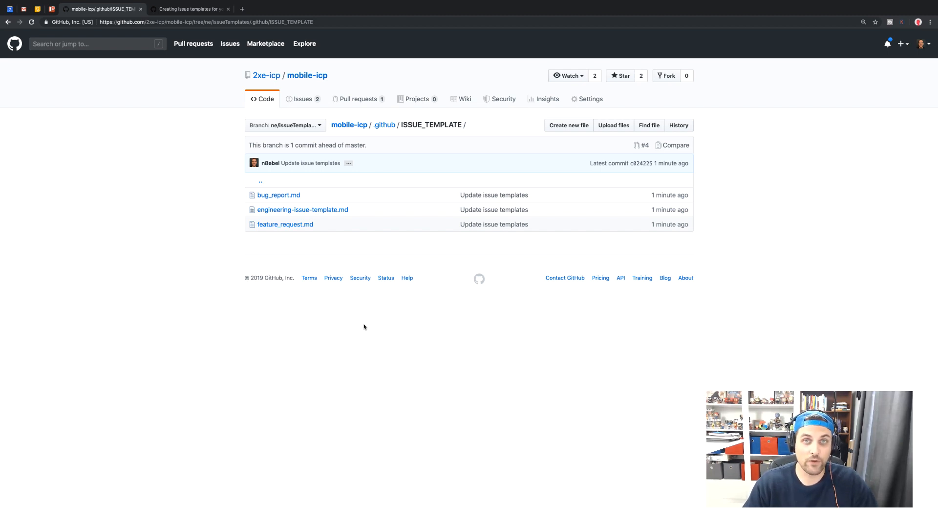
mouse_move(360, 326)
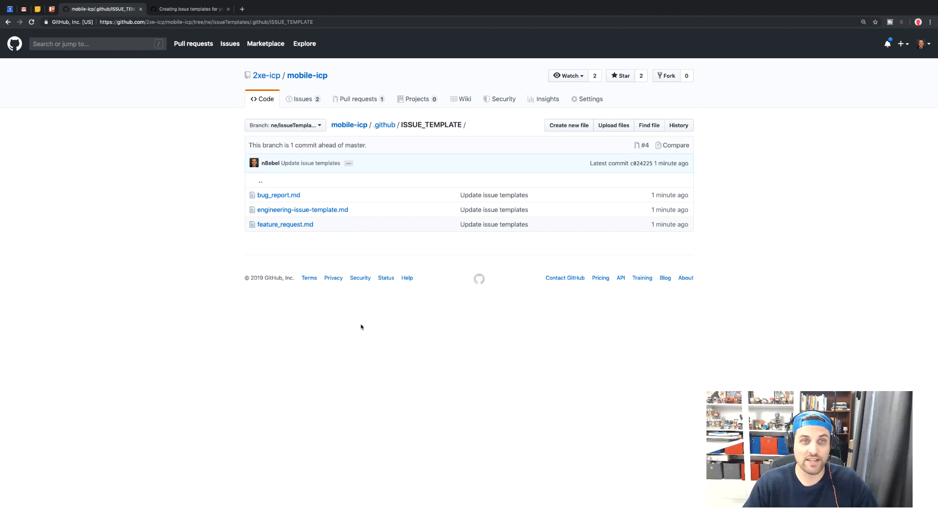
left_click(357, 98)
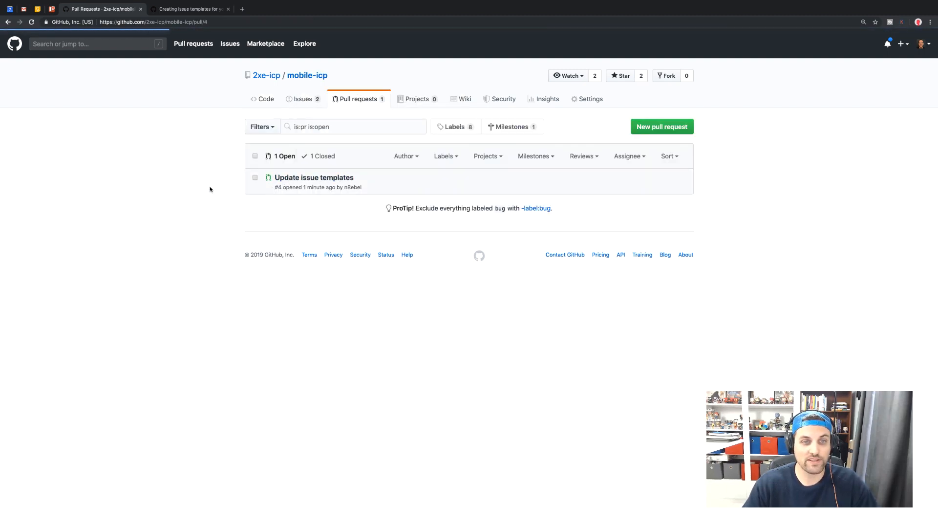
Merge the 'Update issue templates' pull request into master and return to the Issues list.
left_click(313, 177)
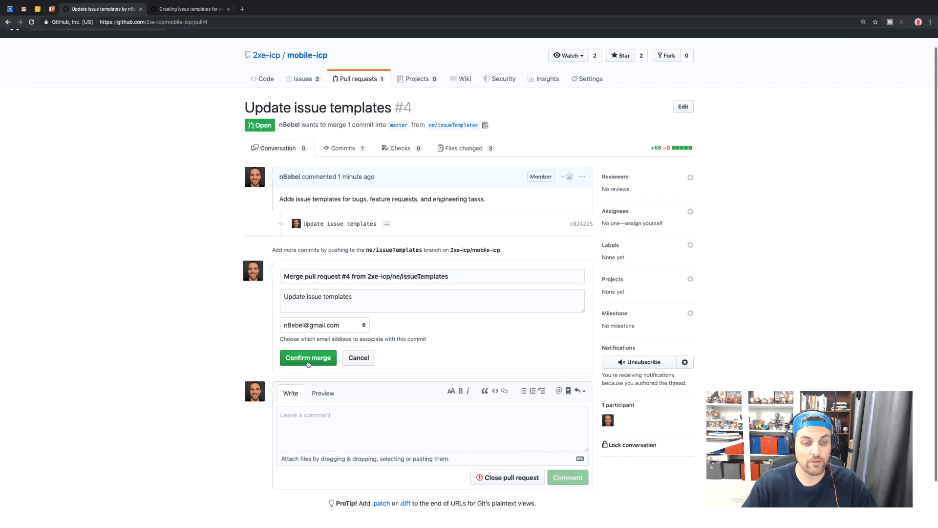
left_click(307, 357)
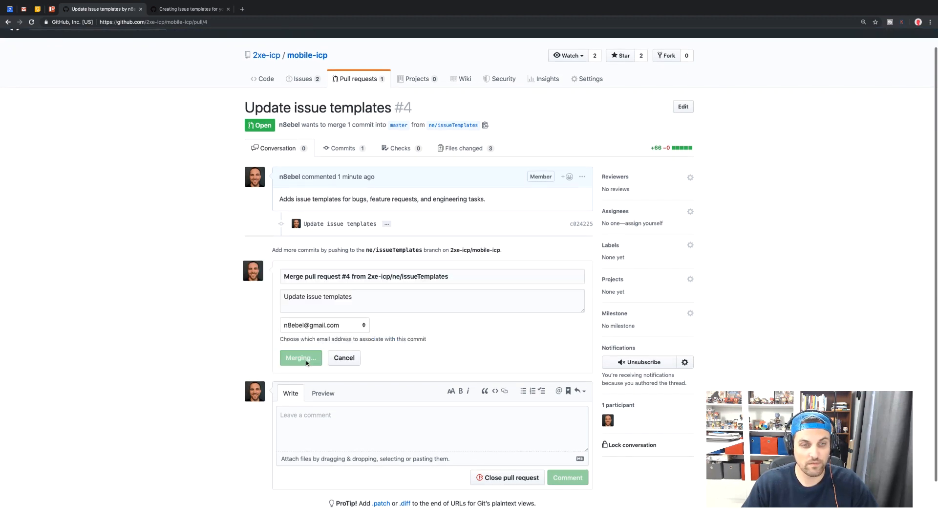
left_click(299, 357)
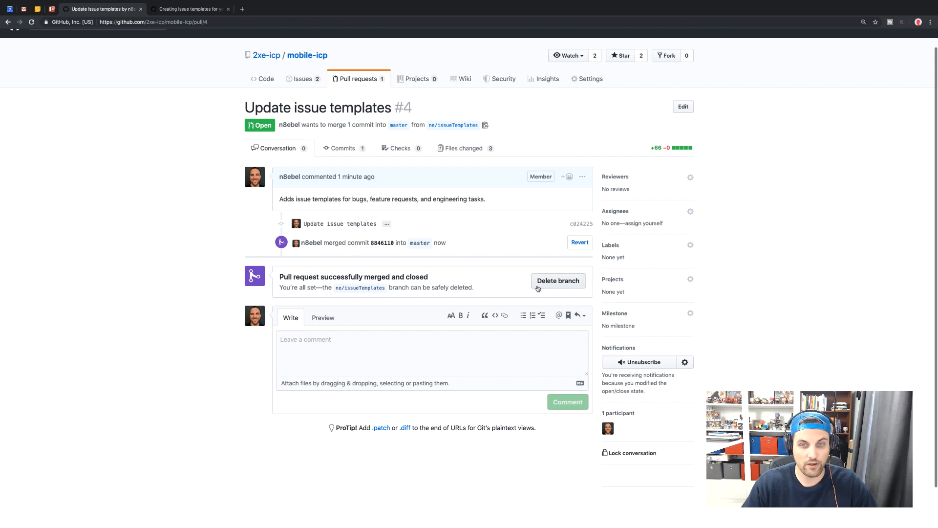
left_click(557, 281)
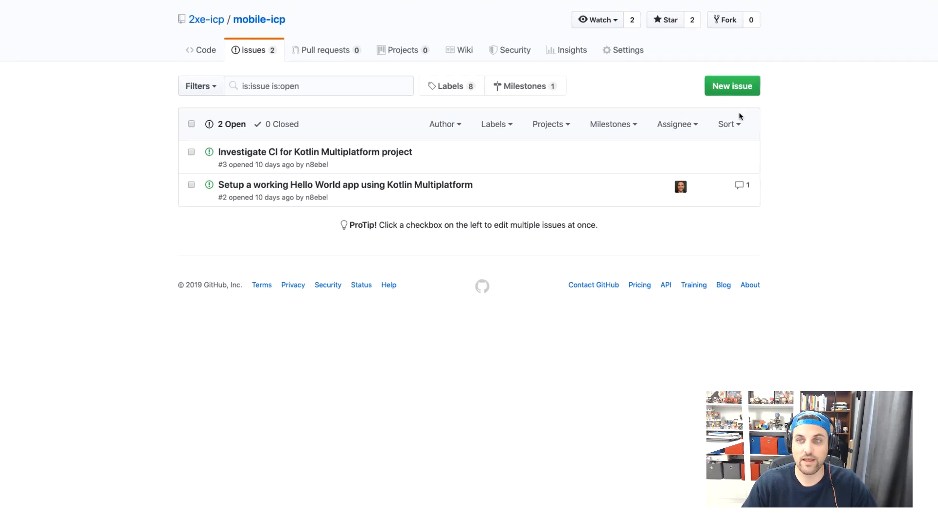
Start a new issue from the Bug report template, prefilled with its sections and bug label.
left_click(731, 86)
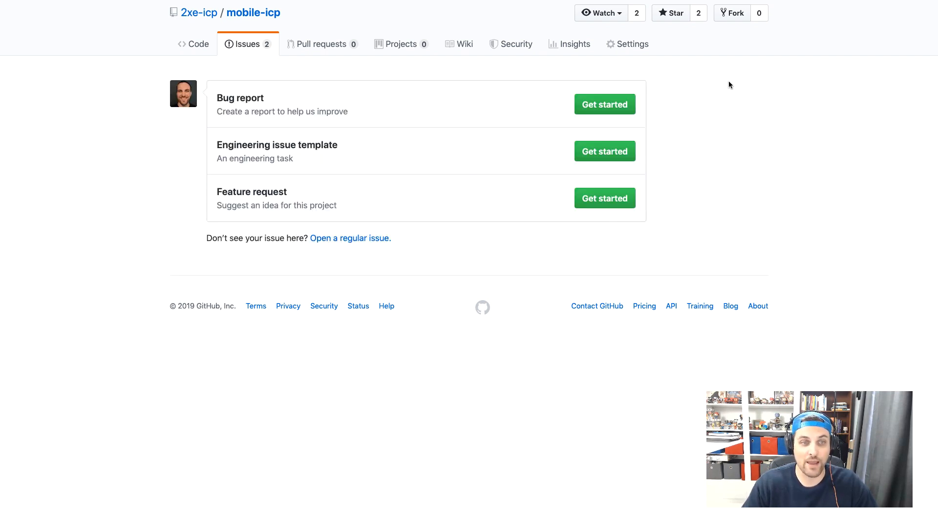
mouse_move(400, 262)
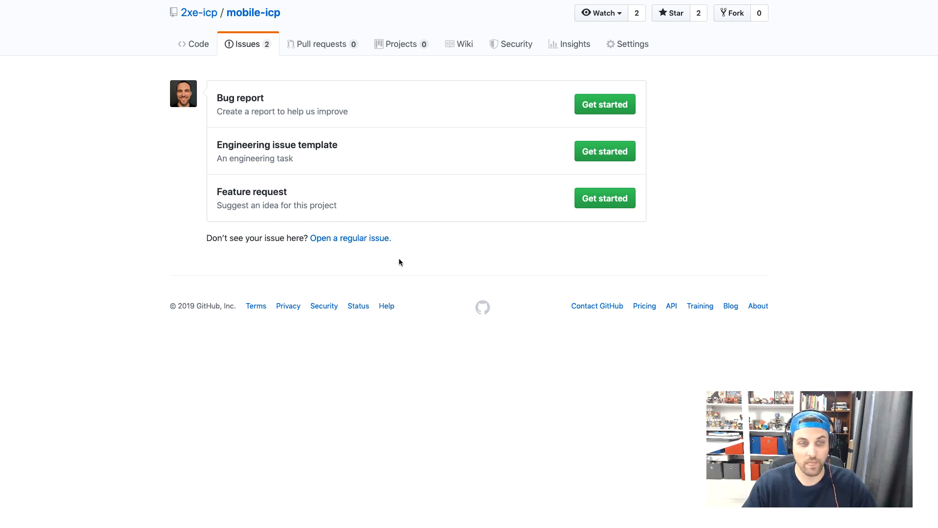
mouse_move(368, 249)
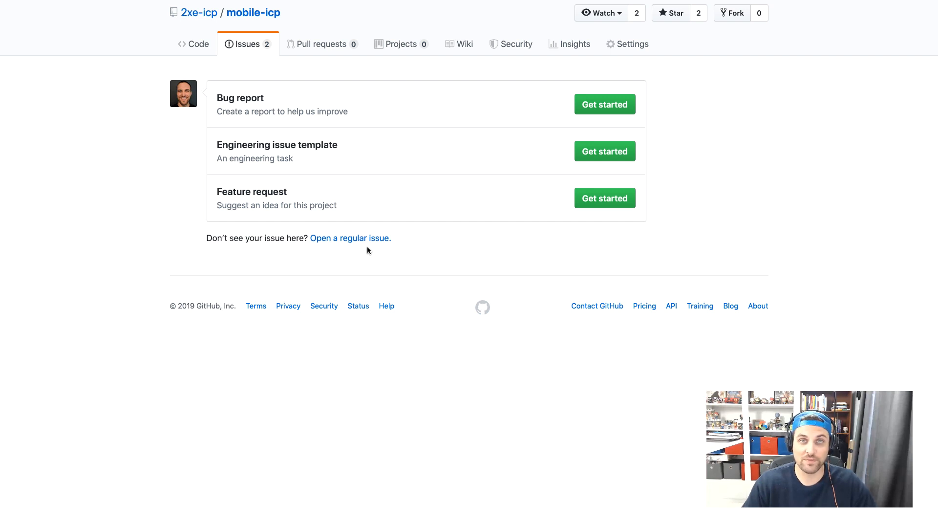
mouse_move(672, 168)
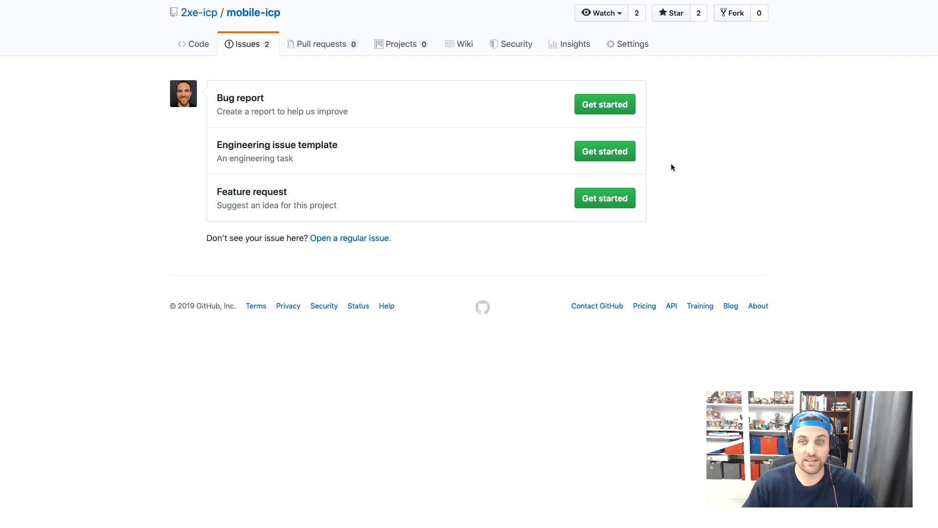
mouse_move(689, 203)
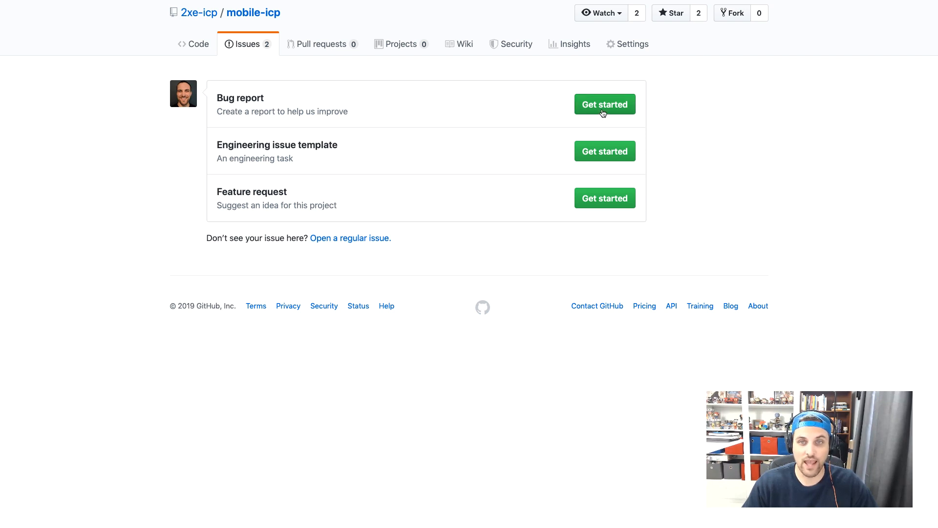
left_click(603, 104)
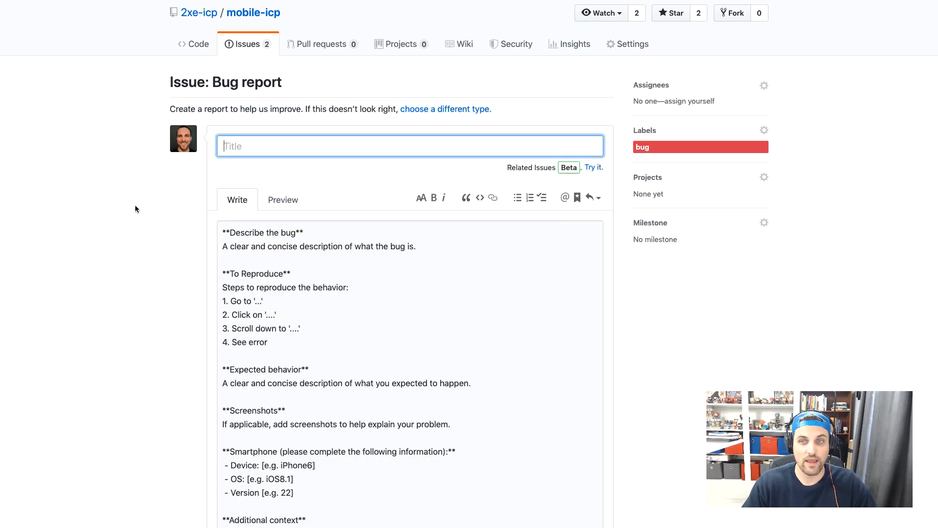
scroll("down", 3)
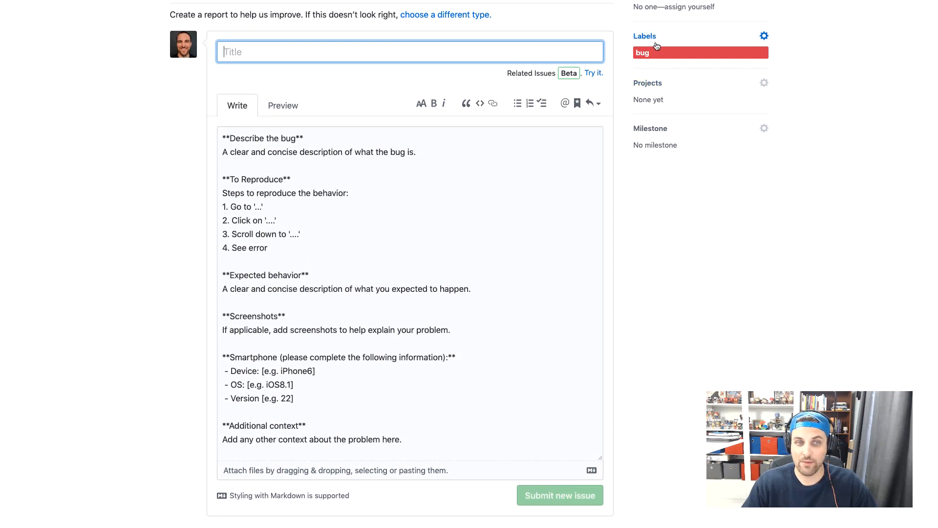